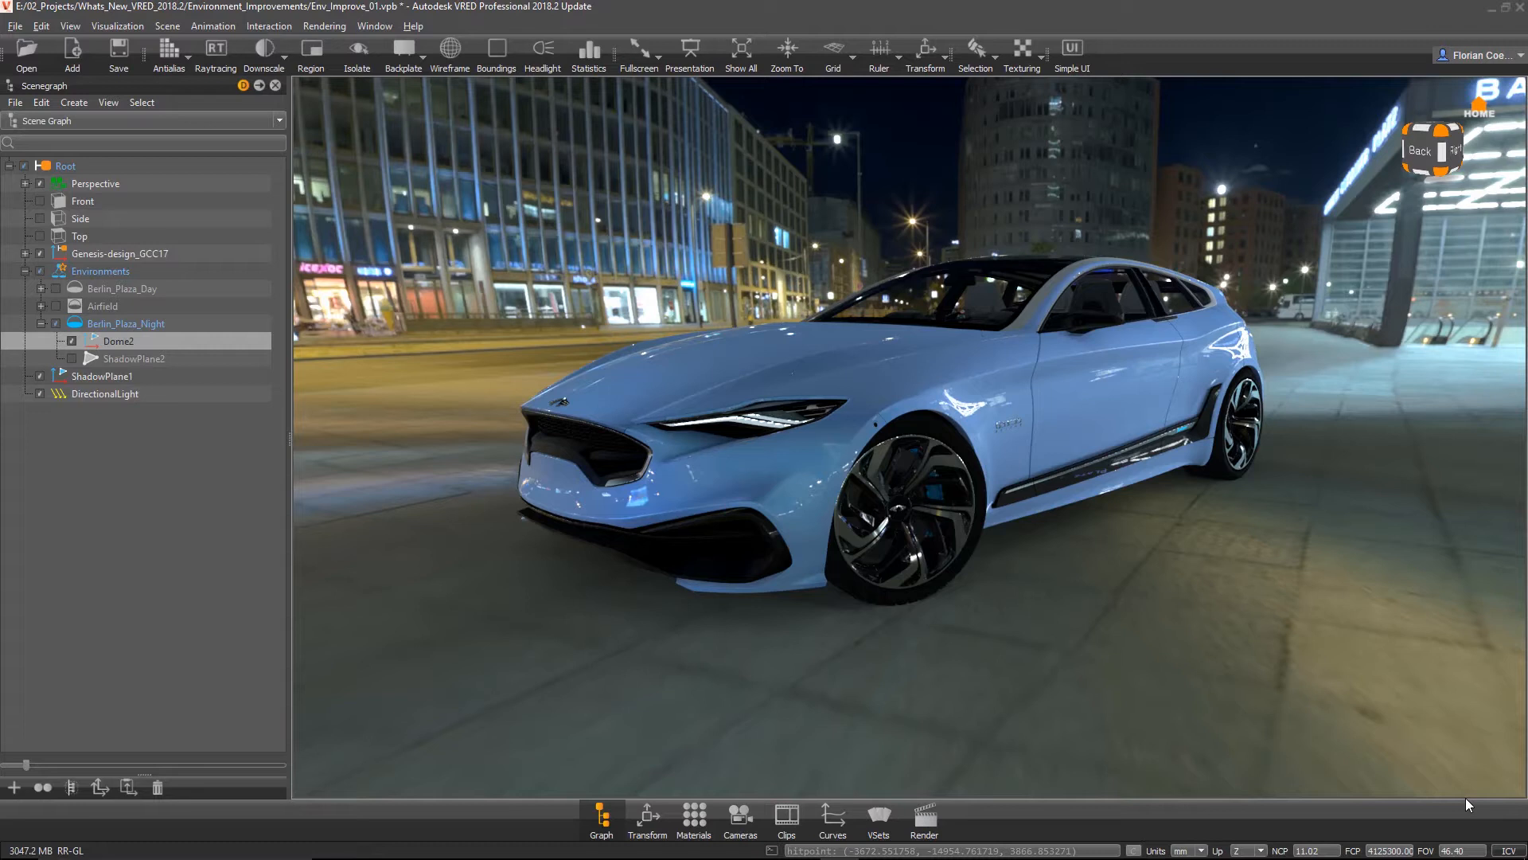
{"action": "mouse_move", "coordinate": [1361, 726]}
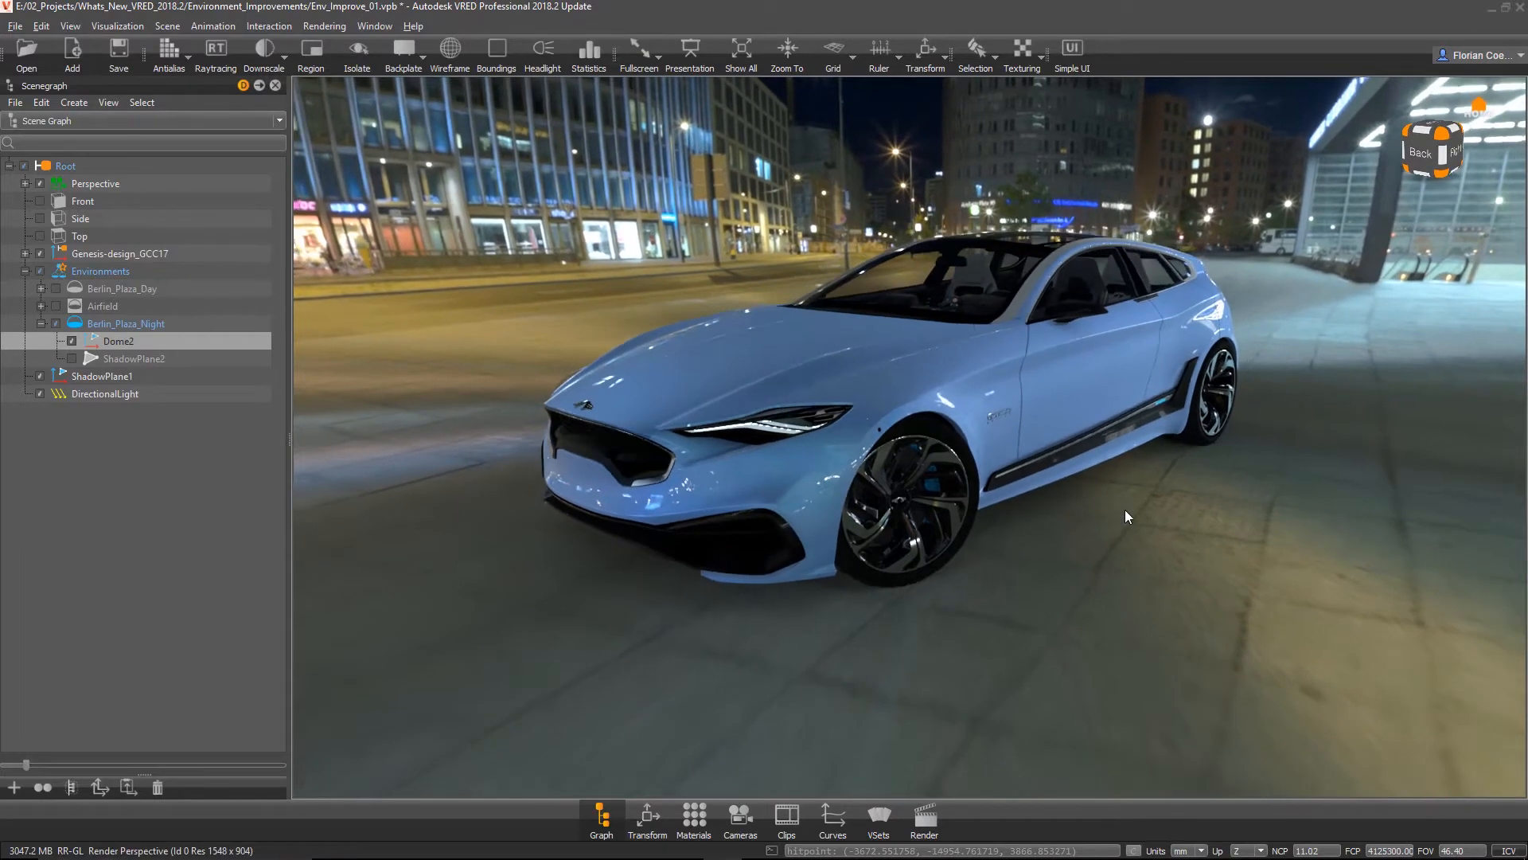
Orbit the view around the car while the Berlin_Plaza_Night material settings are shown.
{"action": "left_click_drag", "start_coordinate": [1126, 516], "coordinate": [985, 620]}
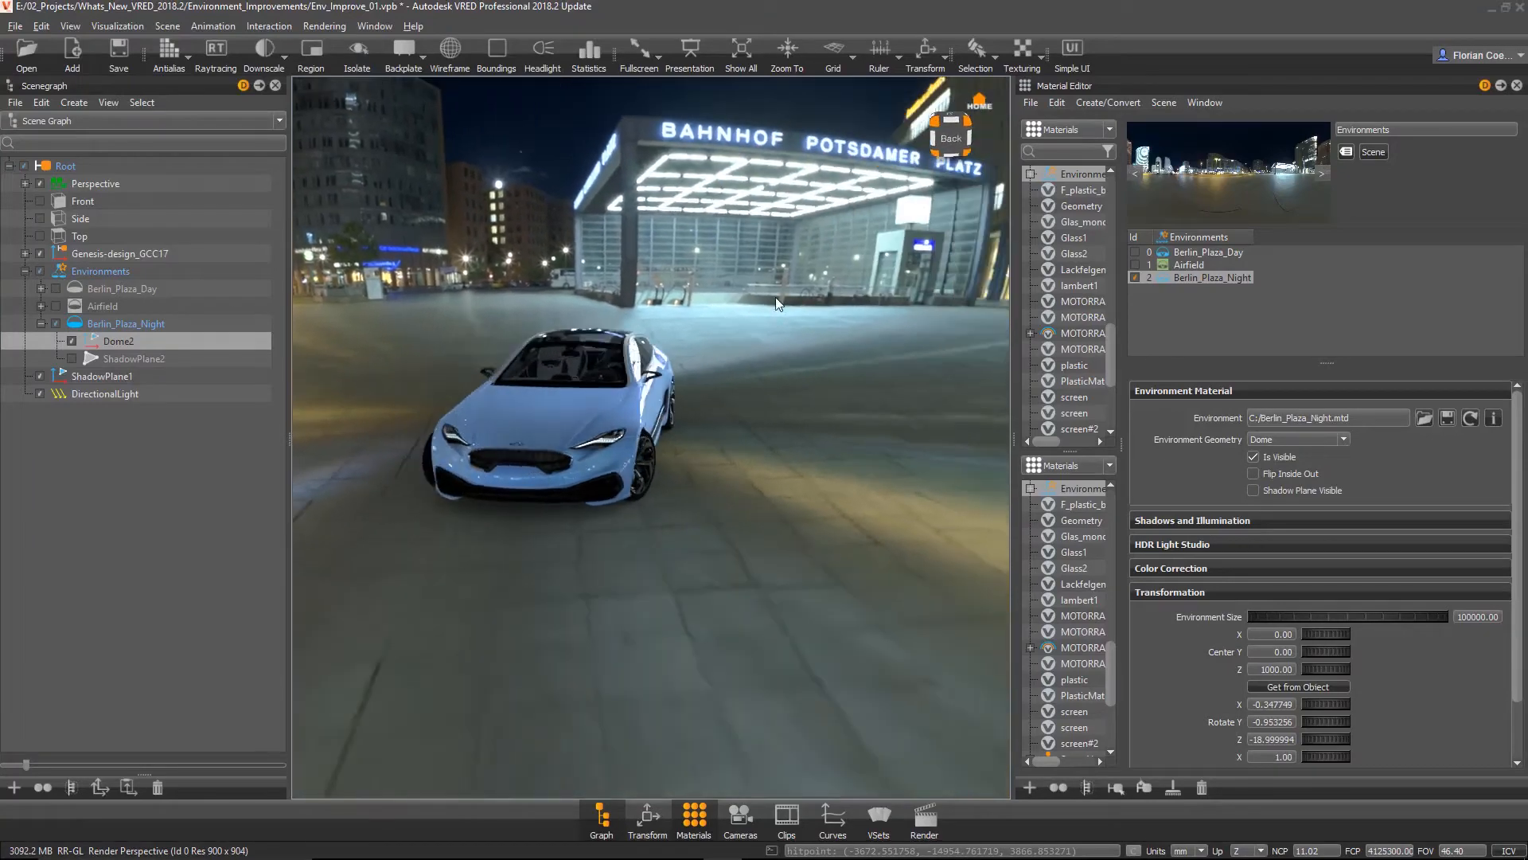
{"action": "left_click_drag", "start_coordinate": [775, 302], "coordinate": [619, 425]}
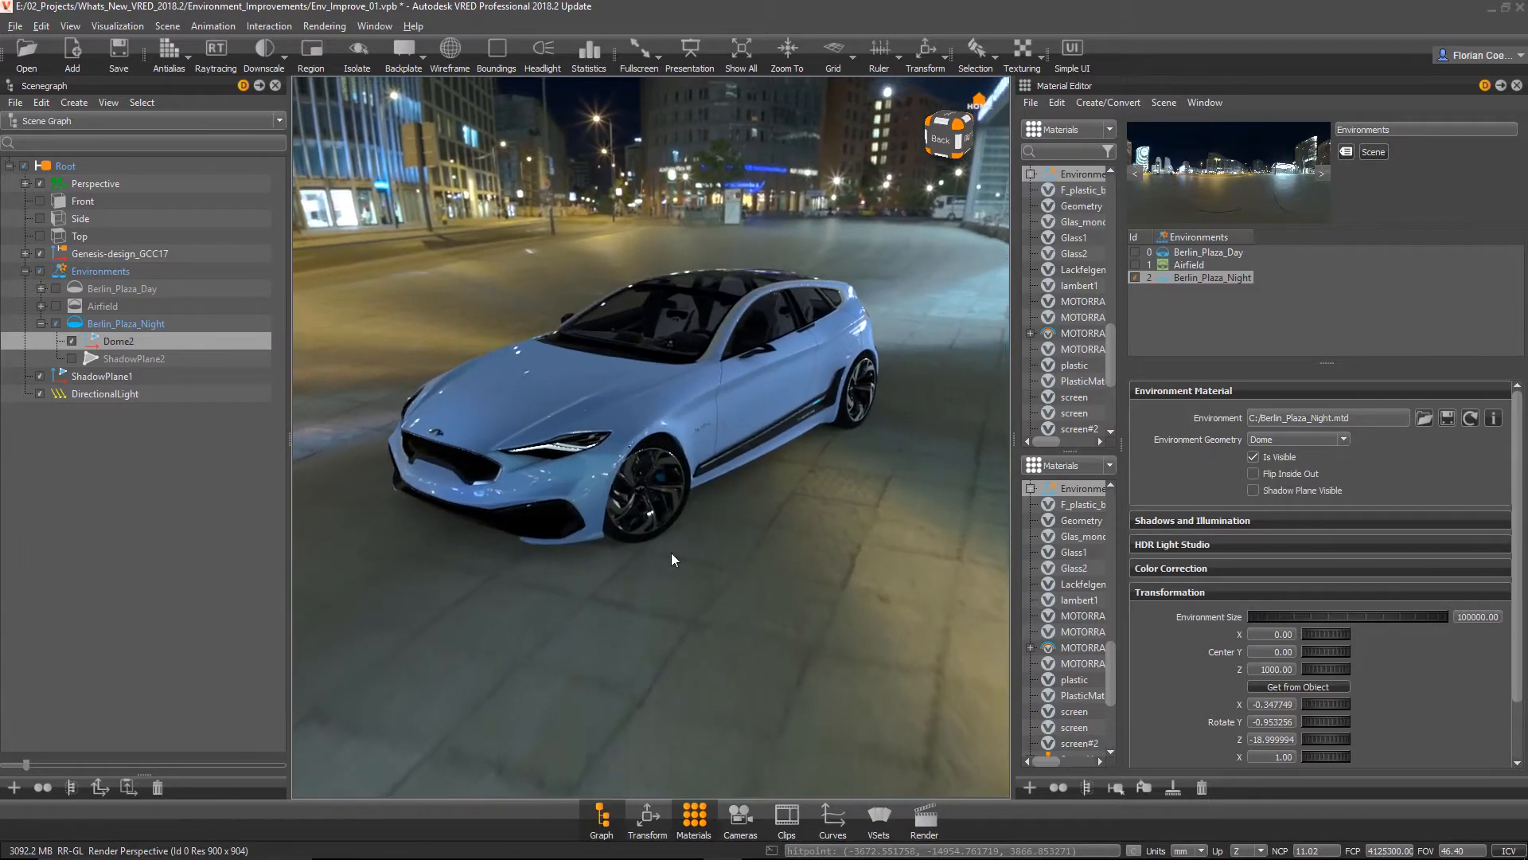
{"action": "left_click_drag", "start_coordinate": [673, 559], "coordinate": [787, 499]}
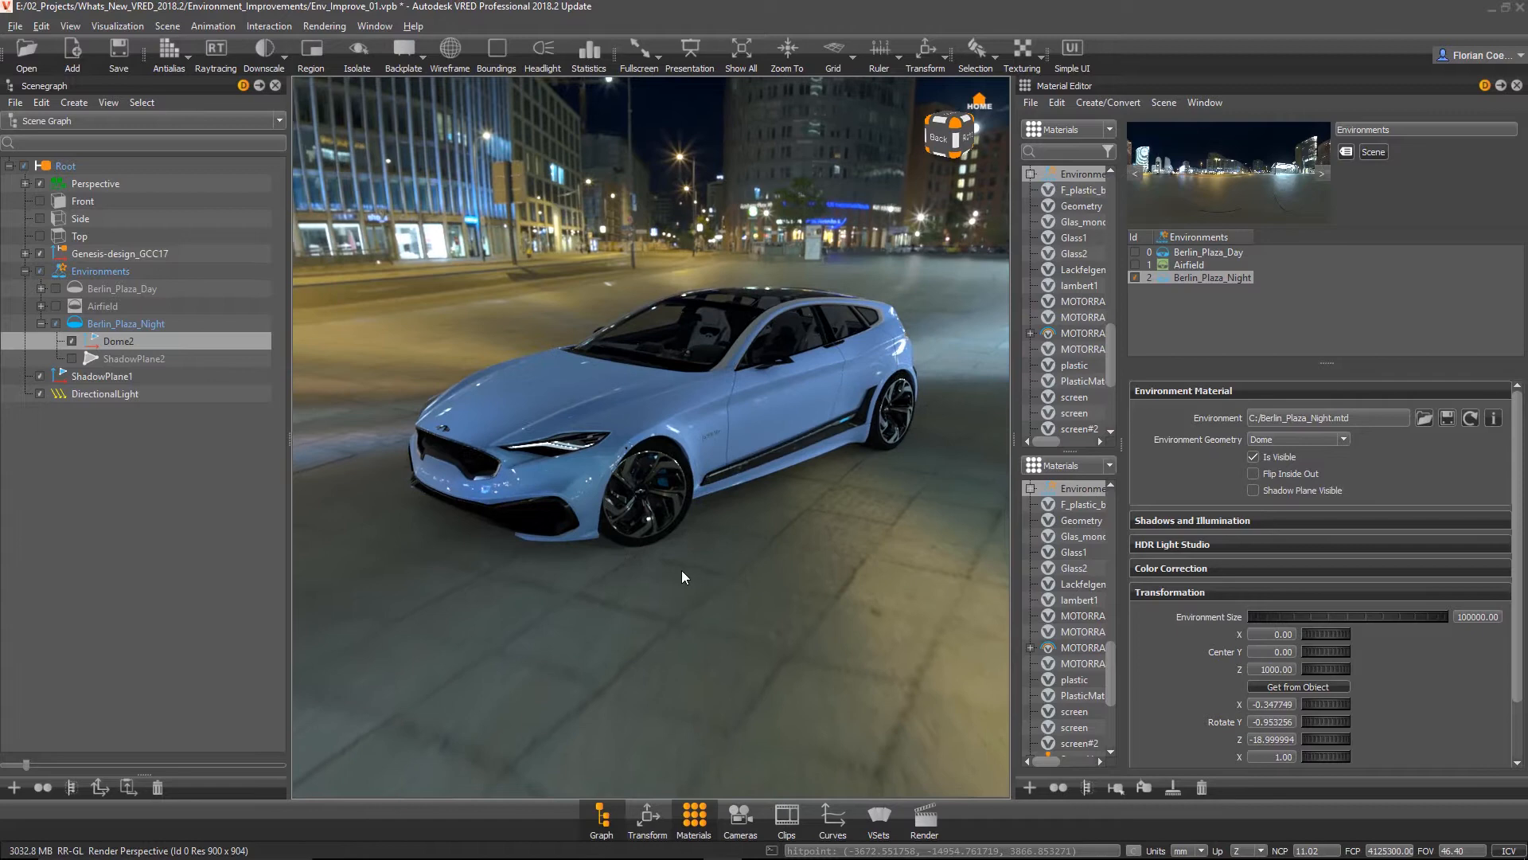
{"action": "left_click_drag", "start_coordinate": [683, 576], "coordinate": [692, 602]}
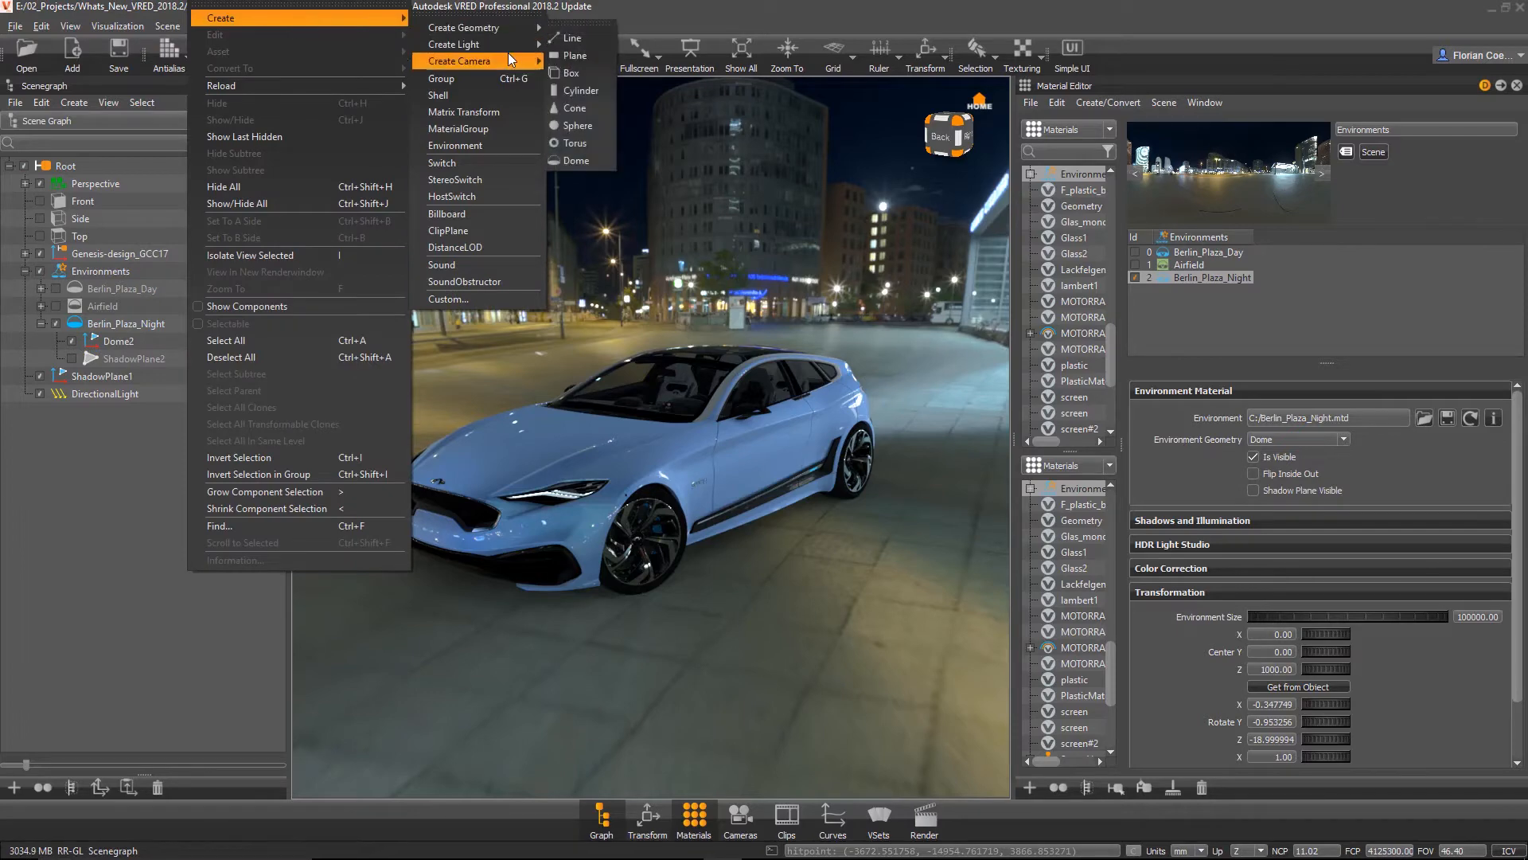
{"action": "left_click", "coordinate": [852, 569]}
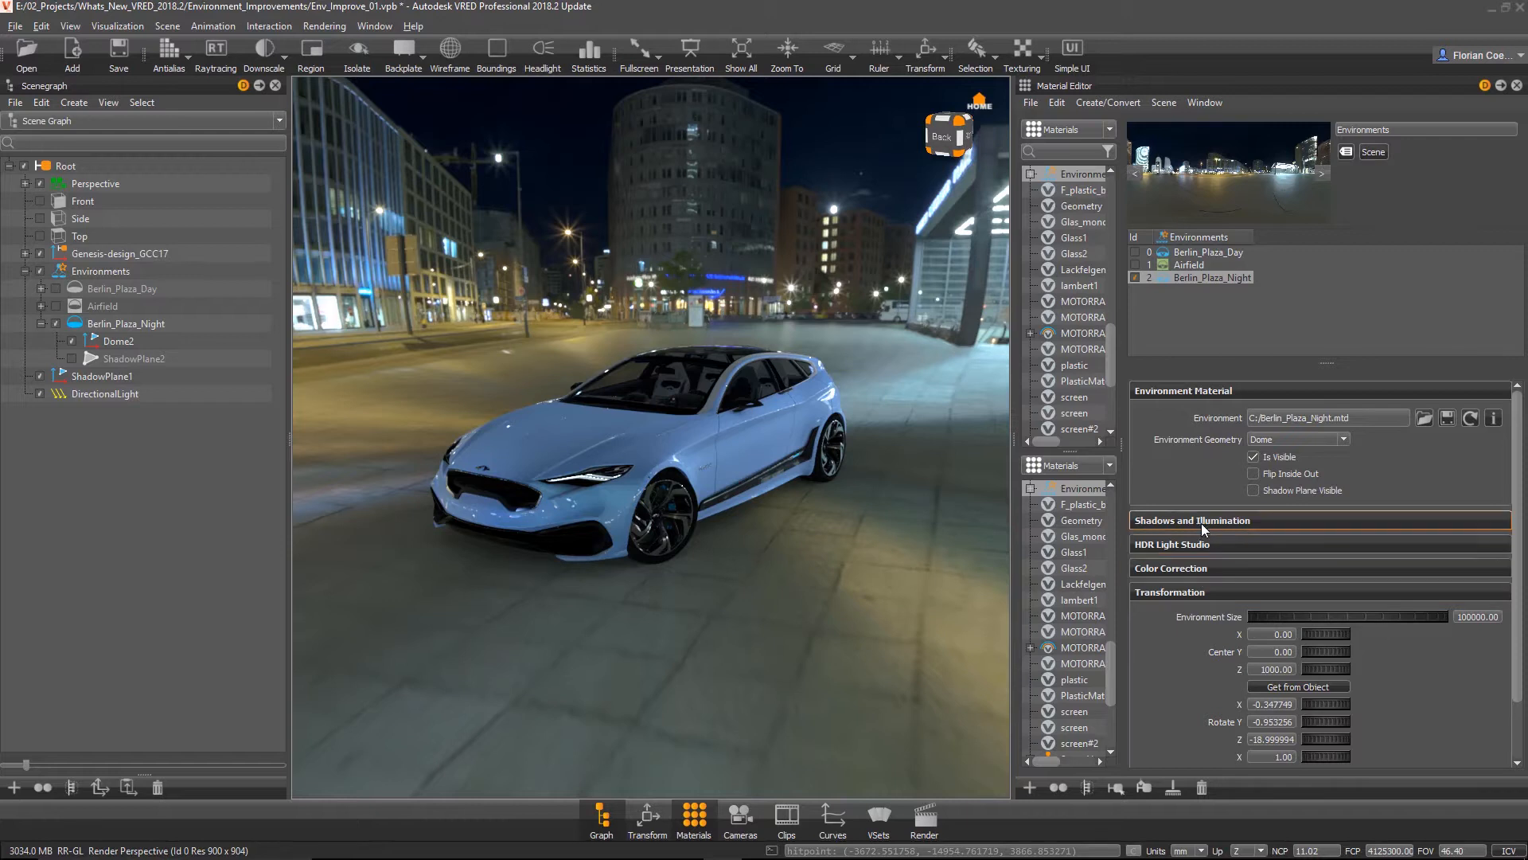
Expand Shadows and Illumination, then orbit around the car to inspect its new ground shadow.
{"action": "left_click", "coordinate": [1192, 519]}
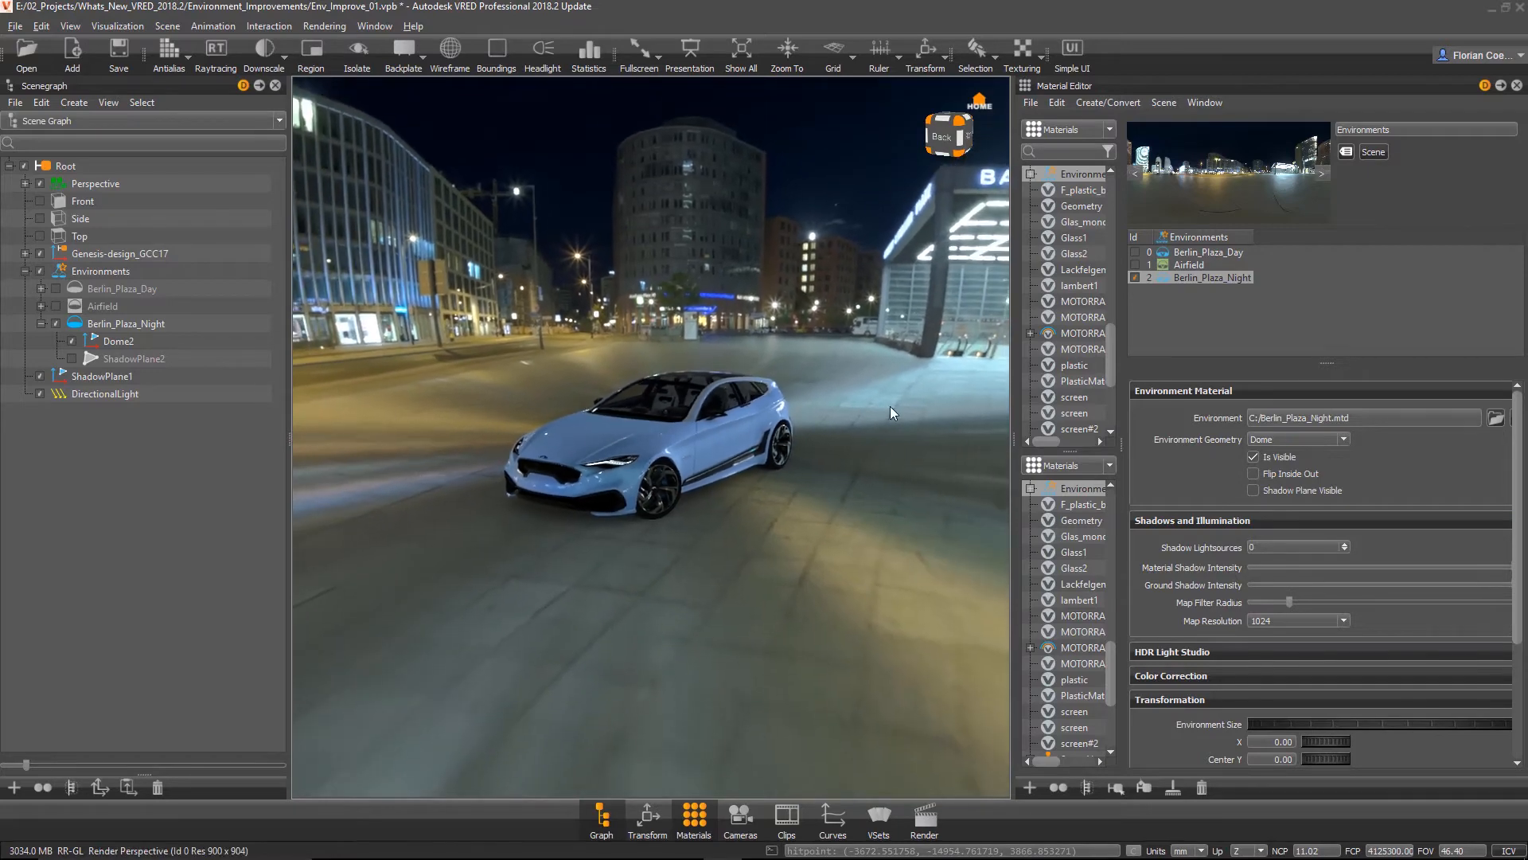
{"action": "left_click_drag", "start_coordinate": [887, 411], "coordinate": [624, 543]}
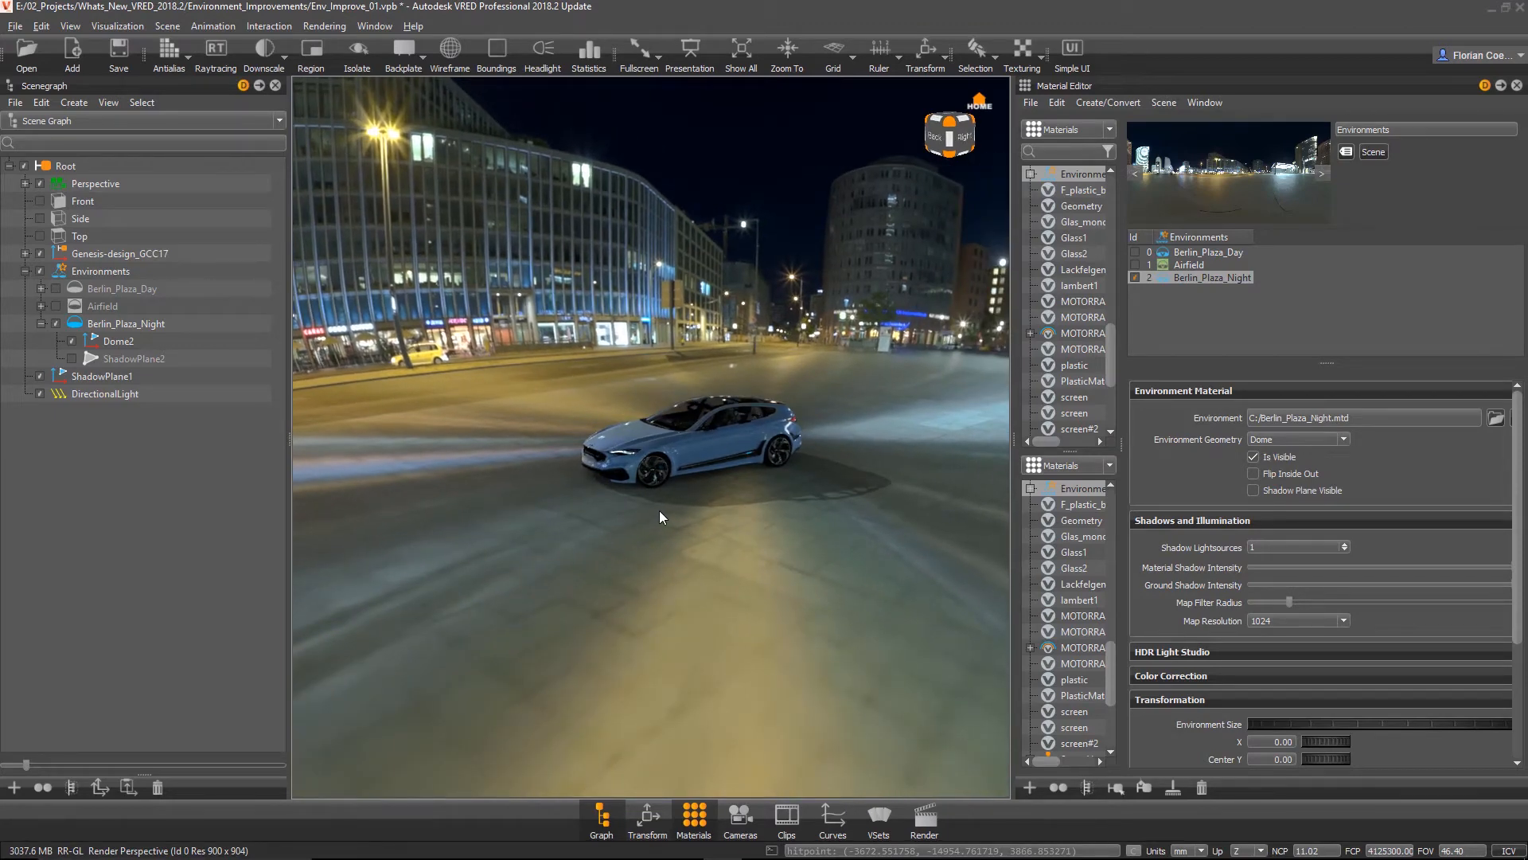
{"action": "left_click_drag", "start_coordinate": [661, 516], "coordinate": [687, 531]}
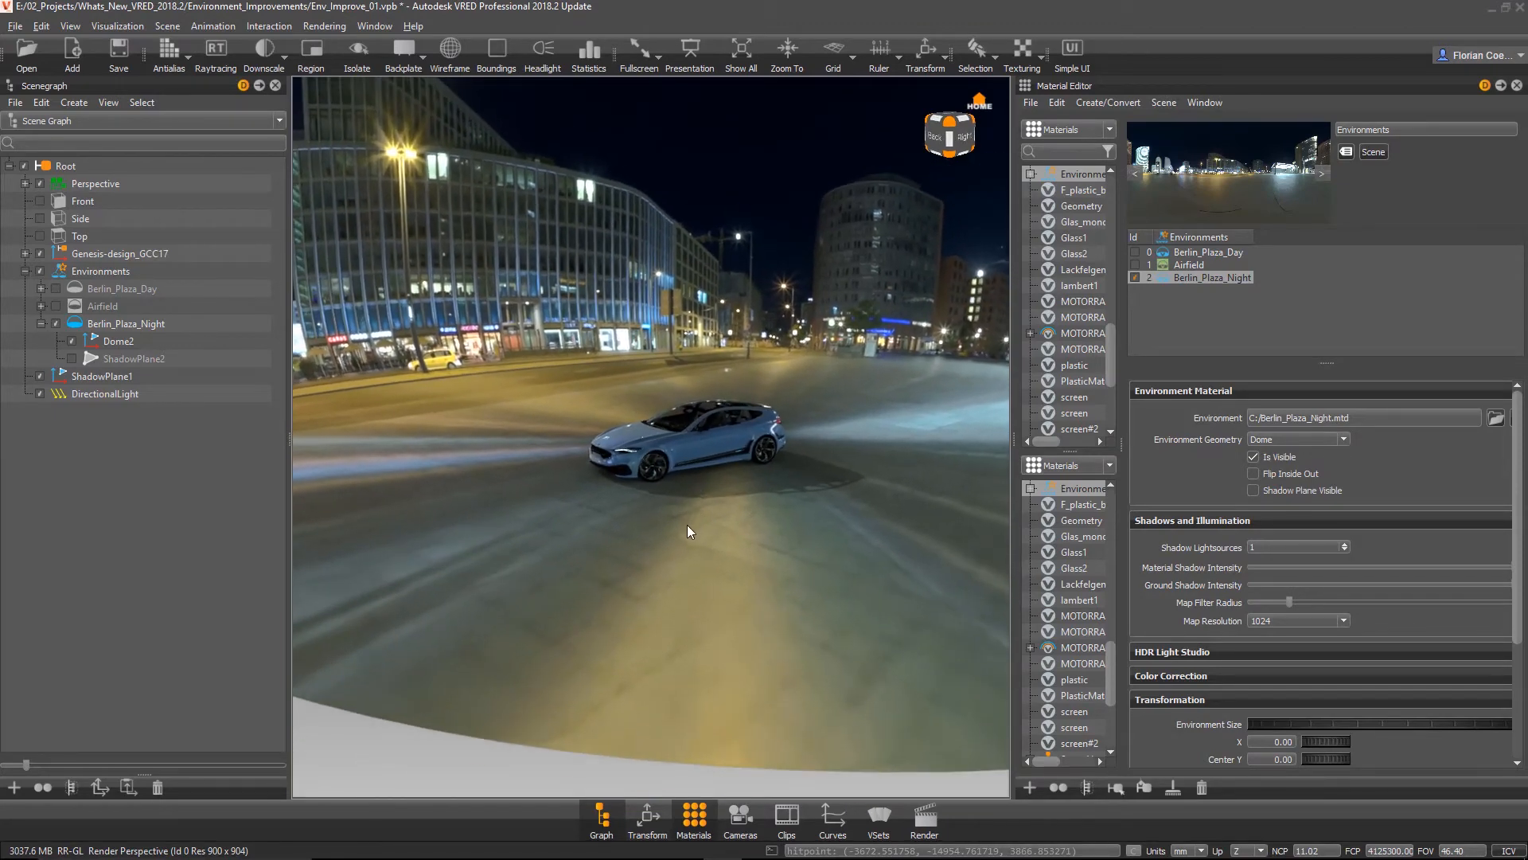
{"action": "left_click_drag", "start_coordinate": [687, 531], "coordinate": [648, 477]}
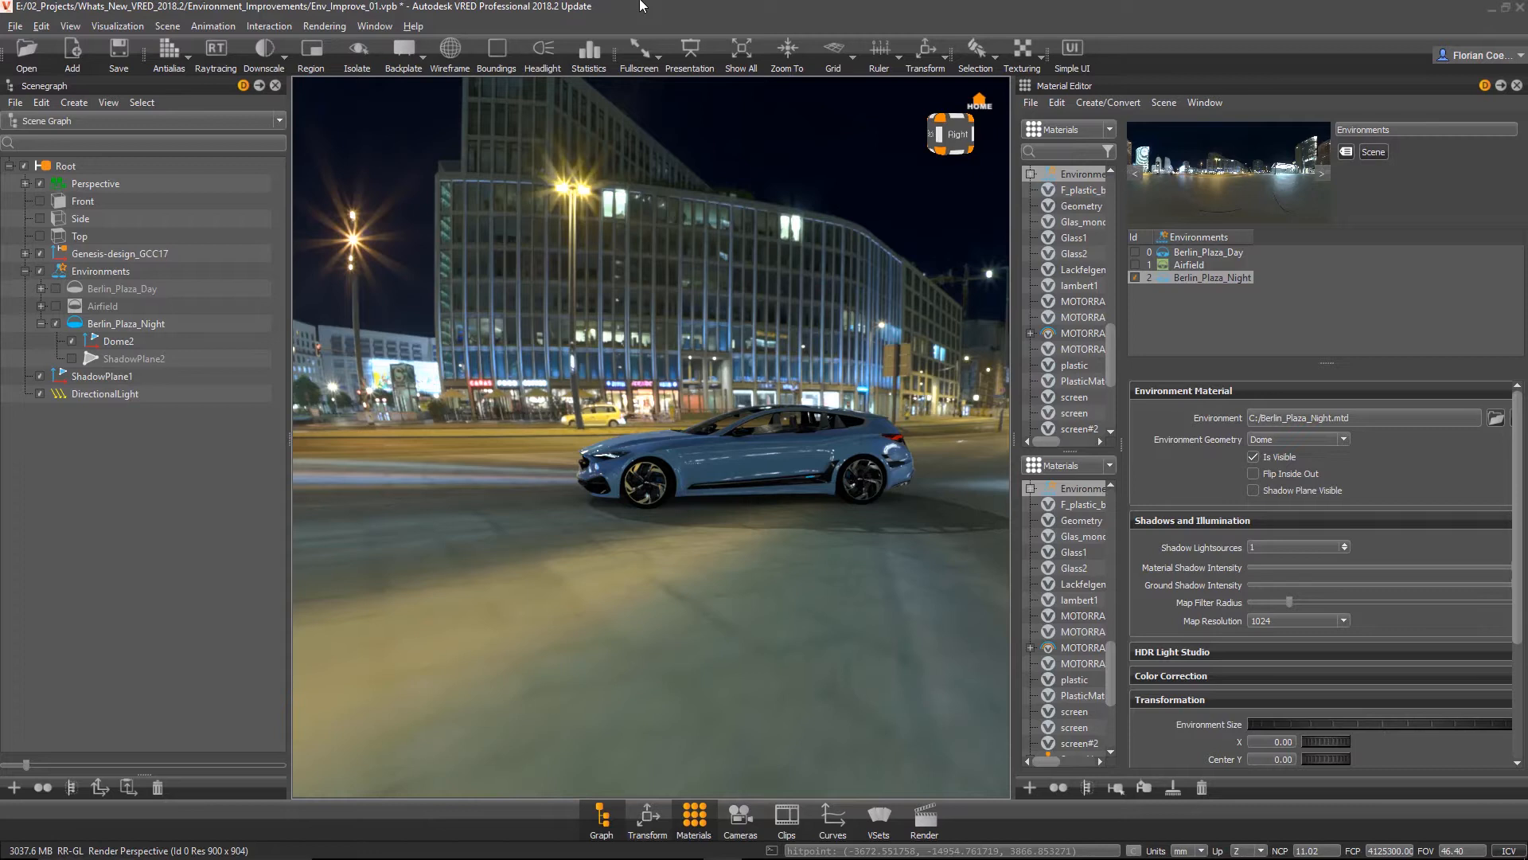
{"action": "mouse_move", "coordinate": [691, 315]}
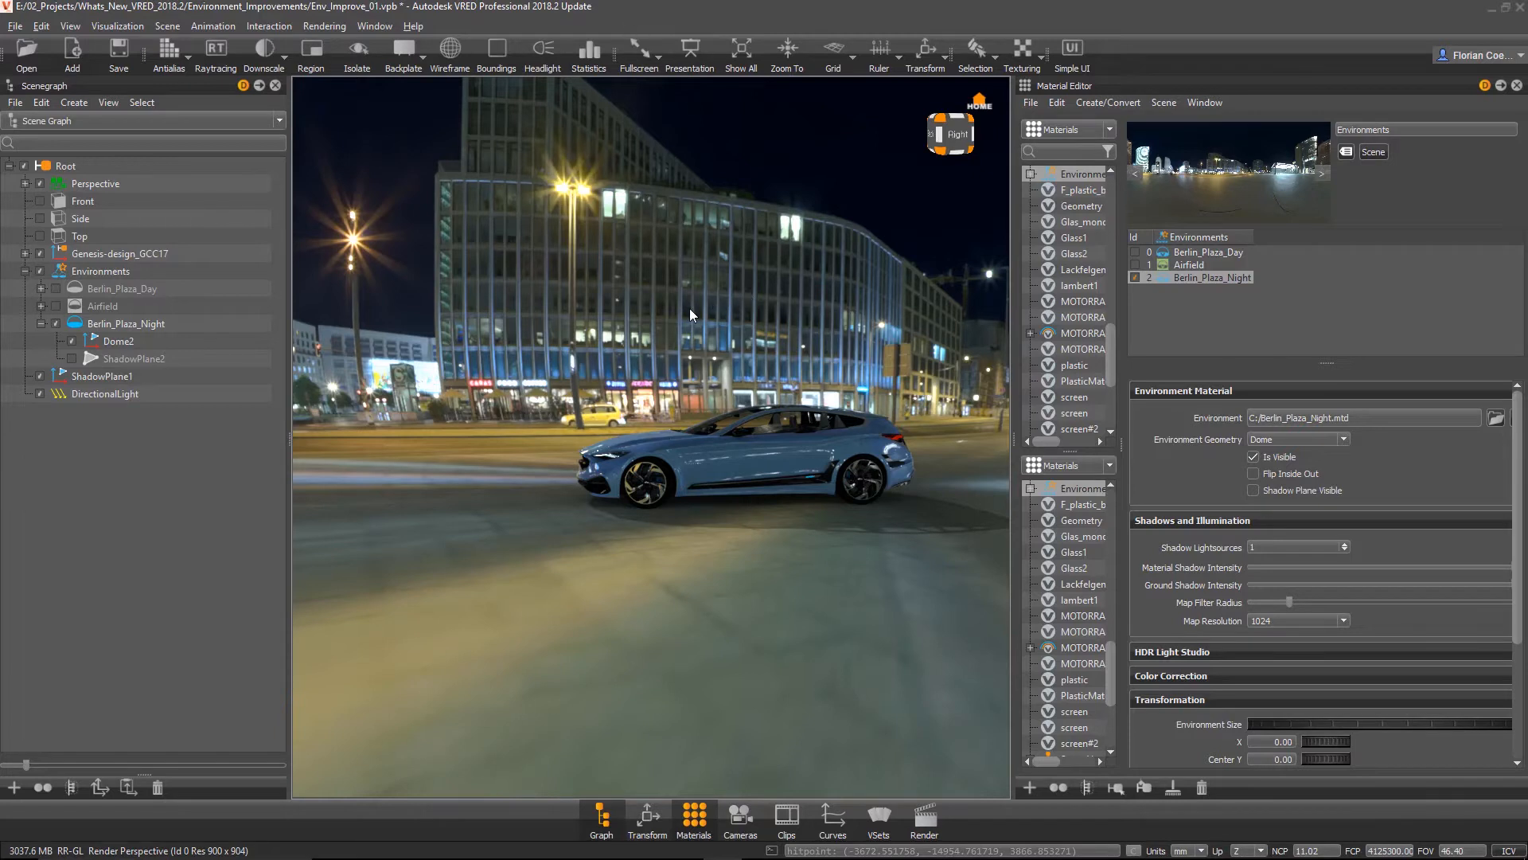
{"action": "mouse_move", "coordinate": [663, 313]}
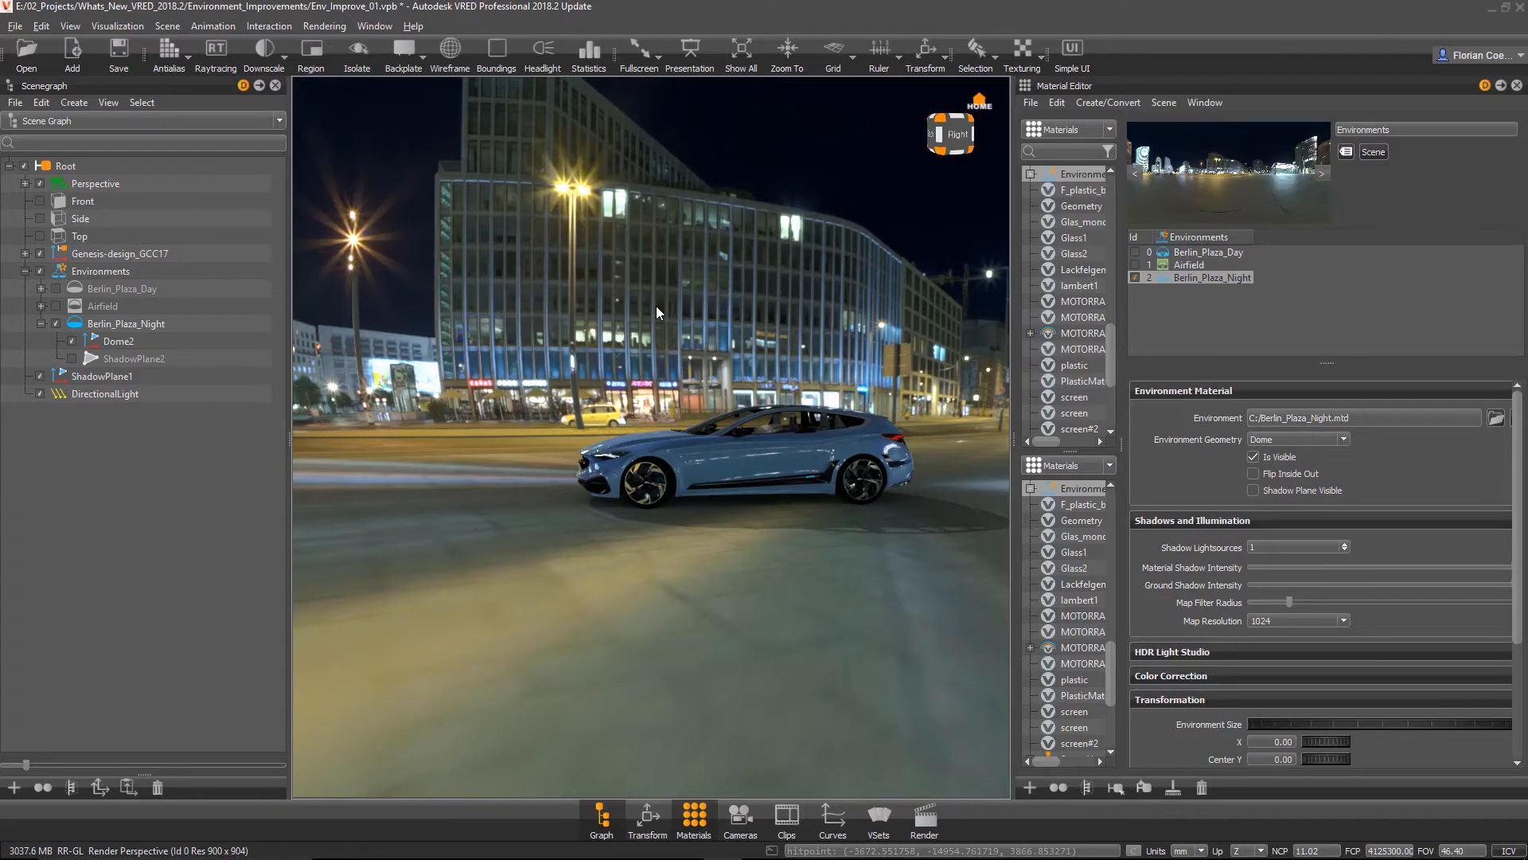
{"action": "left_click_drag", "start_coordinate": [658, 313], "coordinate": [785, 363]}
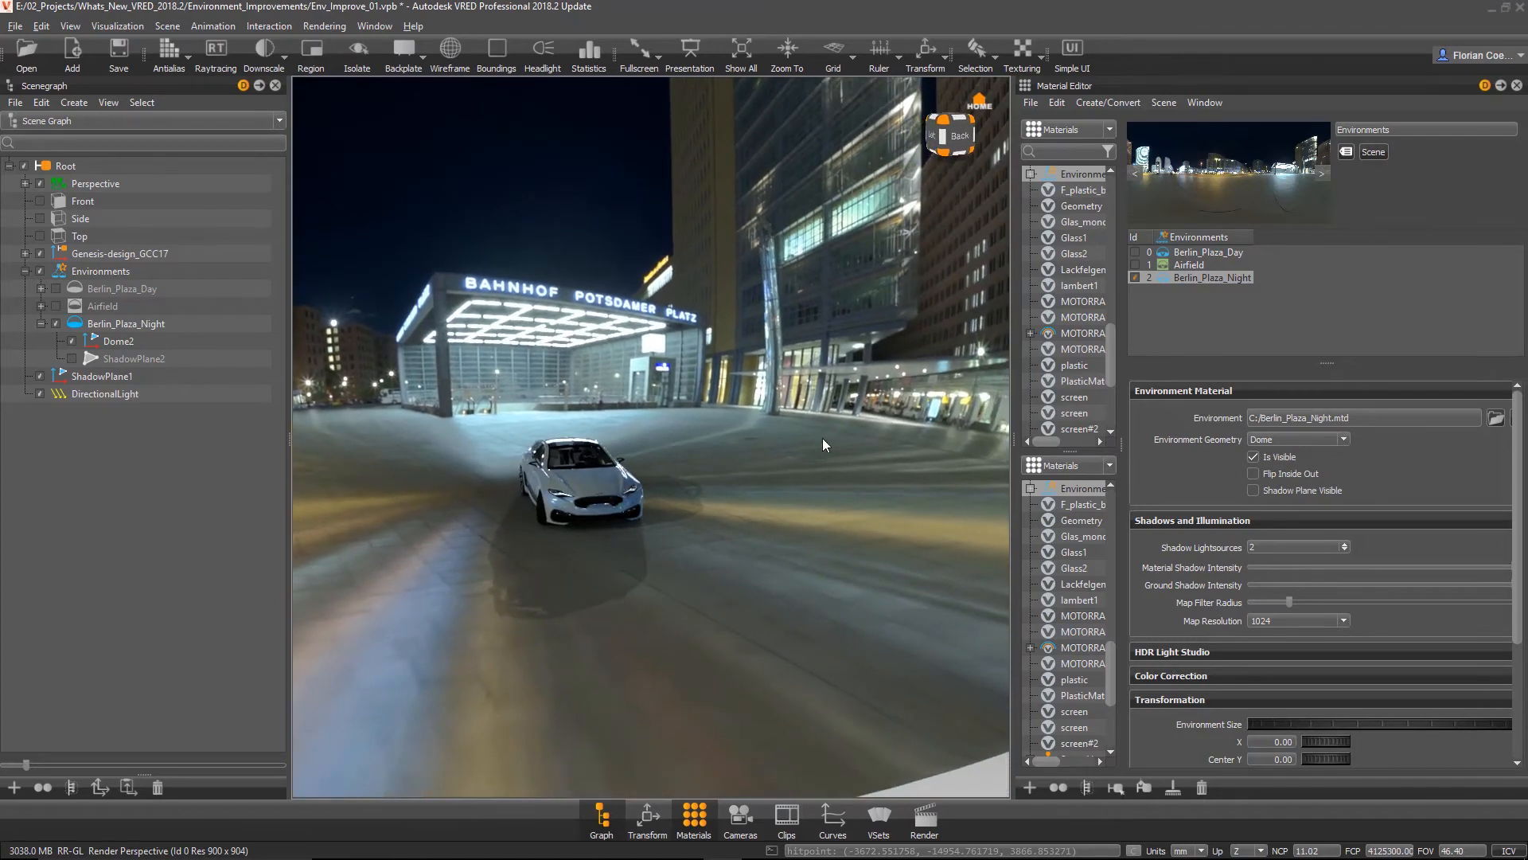
Orbit closer behind the car to inspect its overlapping shadows.
{"action": "left_click_drag", "start_coordinate": [824, 444], "coordinate": [804, 555]}
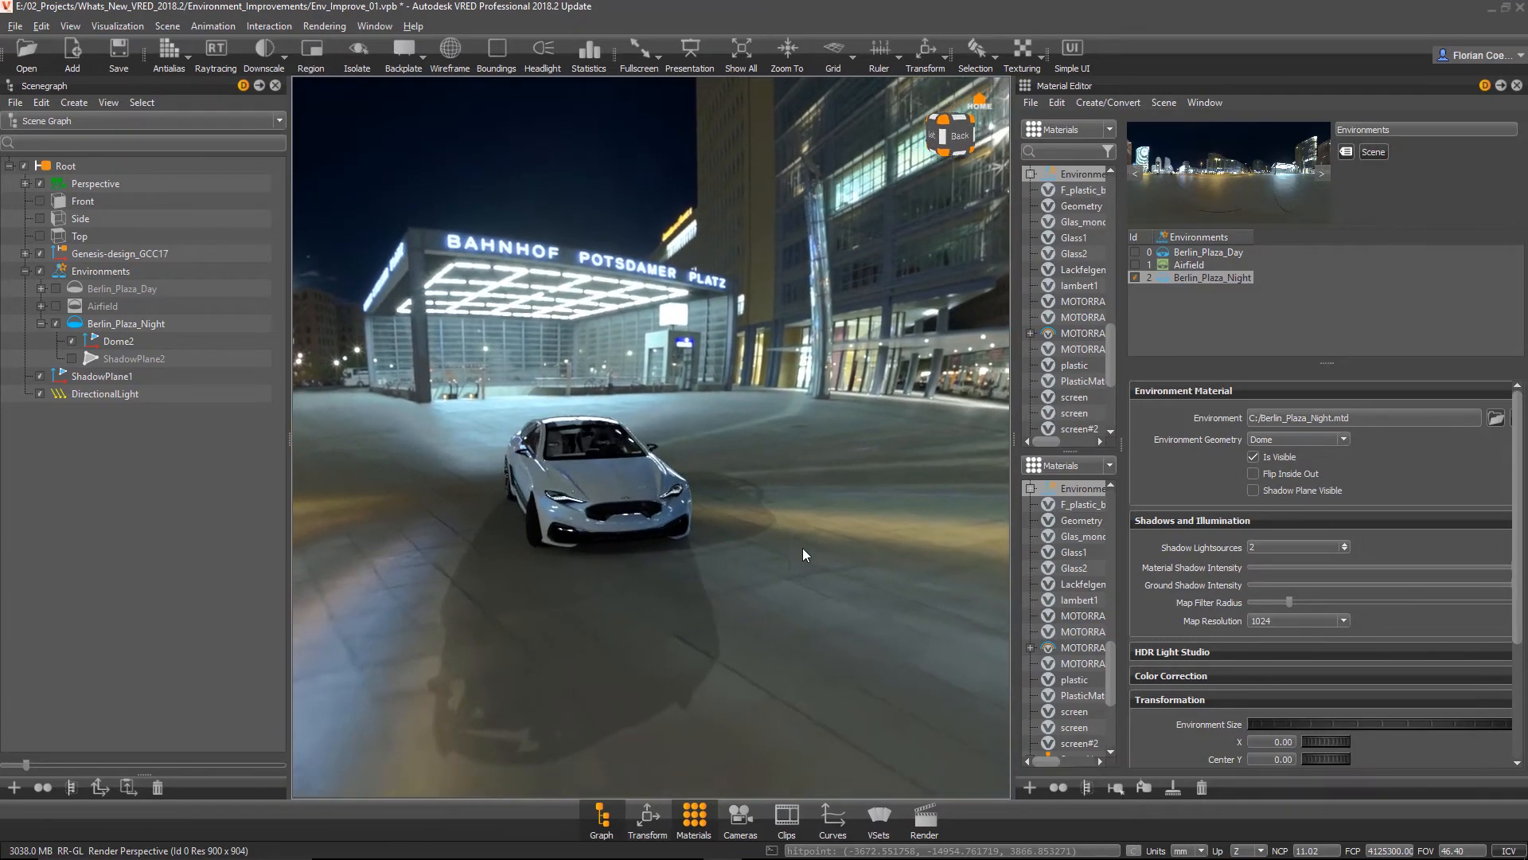
{"action": "left_click_drag", "start_coordinate": [804, 554], "coordinate": [596, 587]}
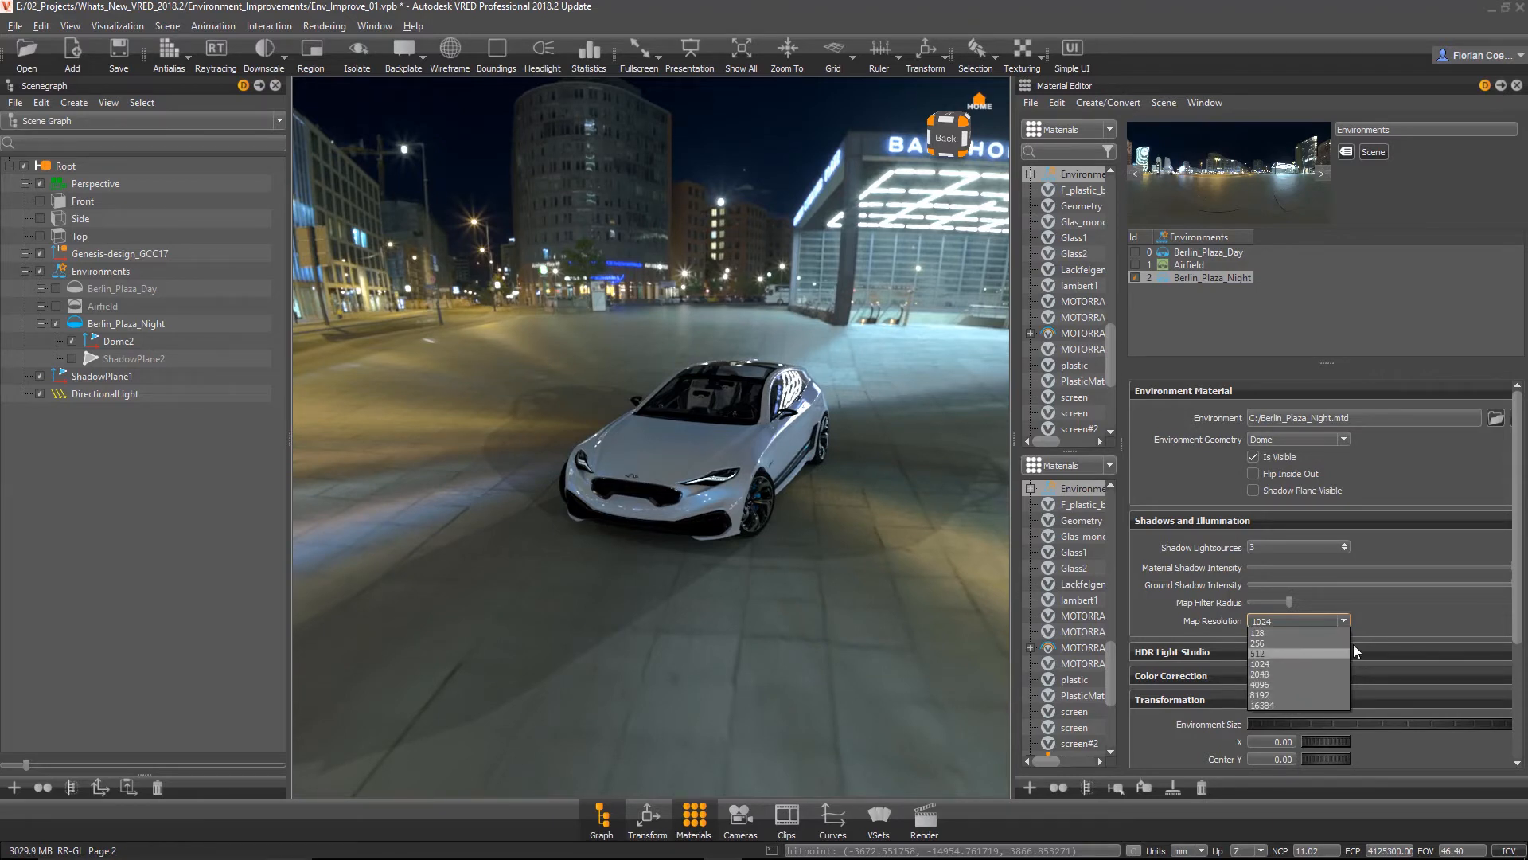
Keep the shadow map resolution at 1024.
{"action": "left_click", "coordinate": [1279, 664]}
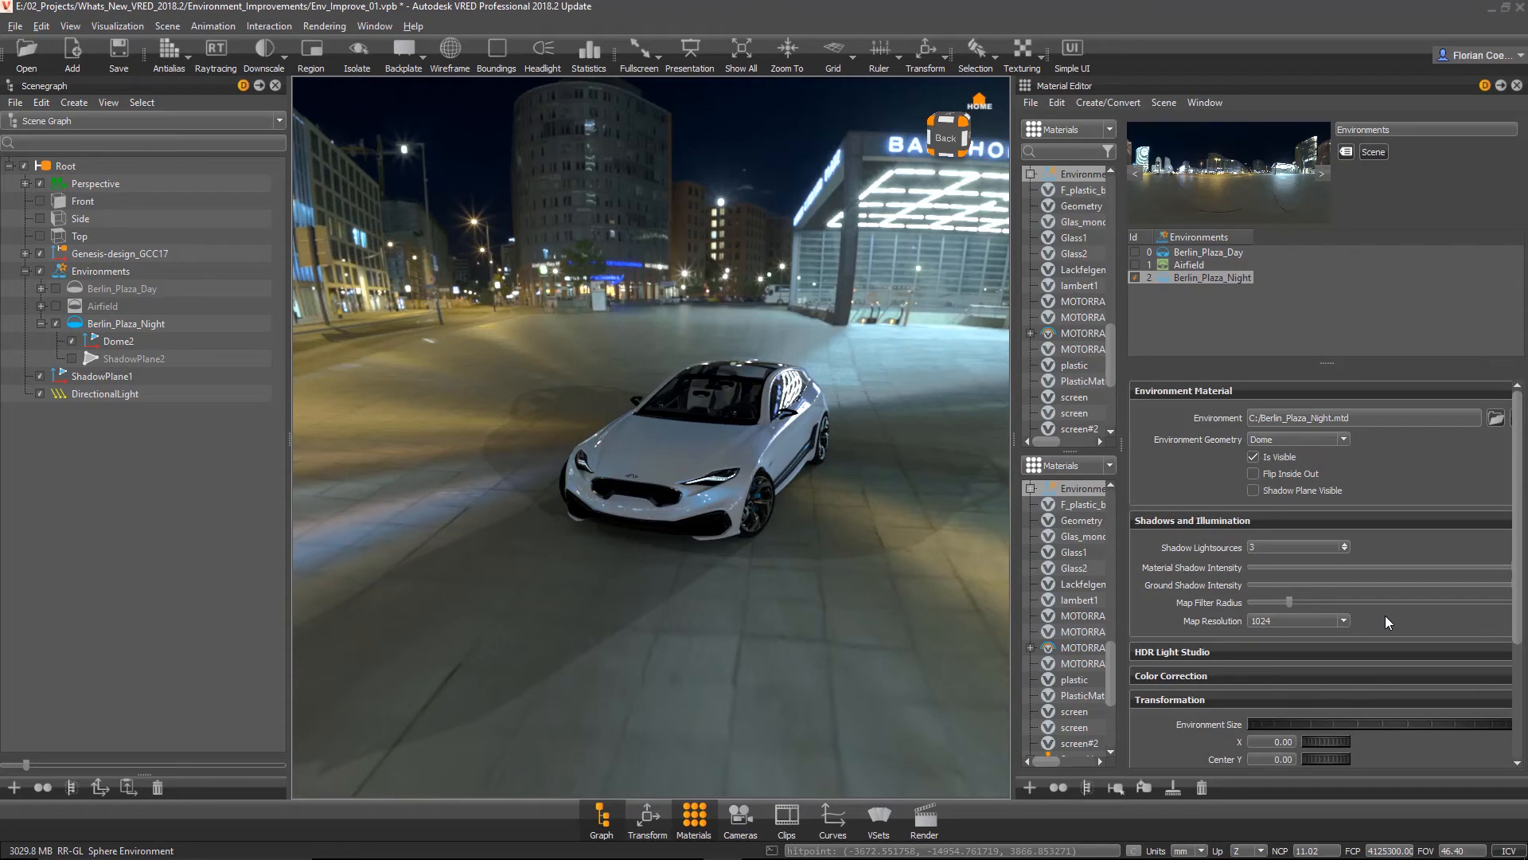
{"action": "left_click", "coordinate": [1343, 620]}
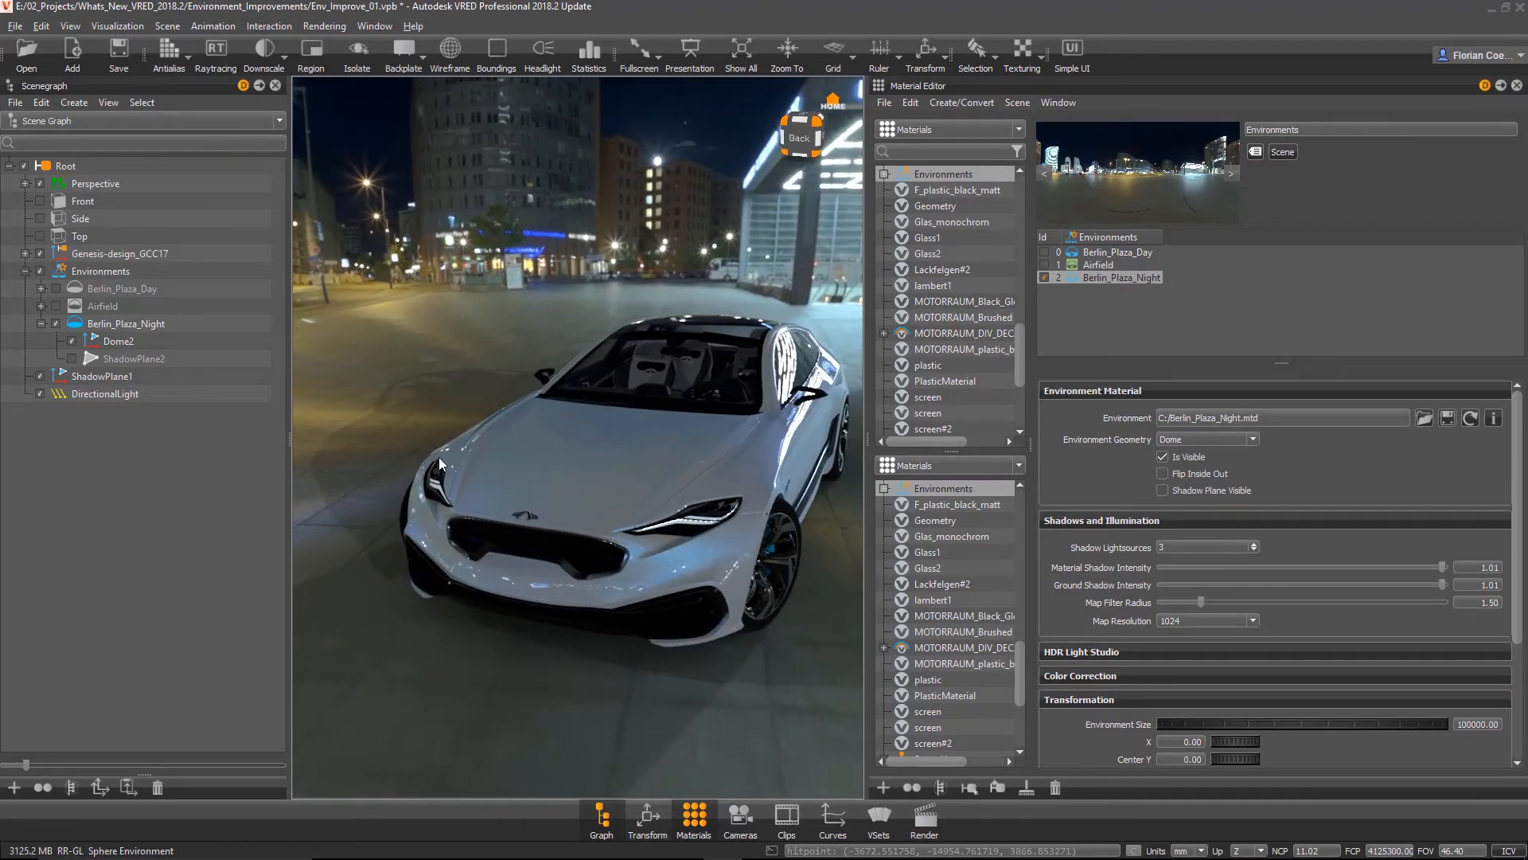
Try Material Shadow Intensity values from near zero to about 0.57, then restore it to 1.00.
{"action": "left_click_drag", "start_coordinate": [438, 464], "coordinate": [643, 609]}
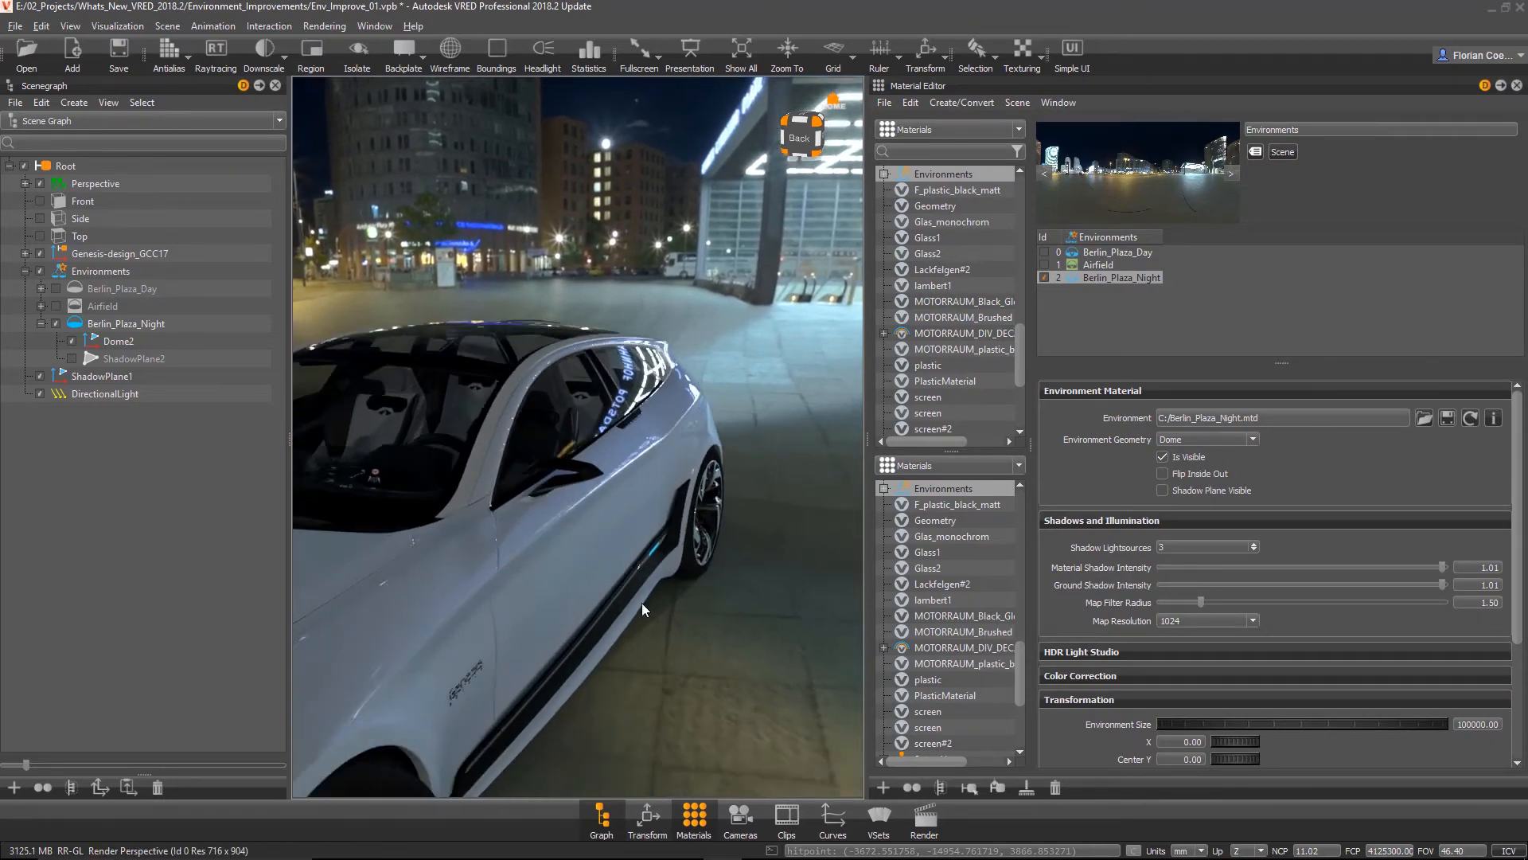
{"action": "left_click_drag", "start_coordinate": [644, 609], "coordinate": [605, 575]}
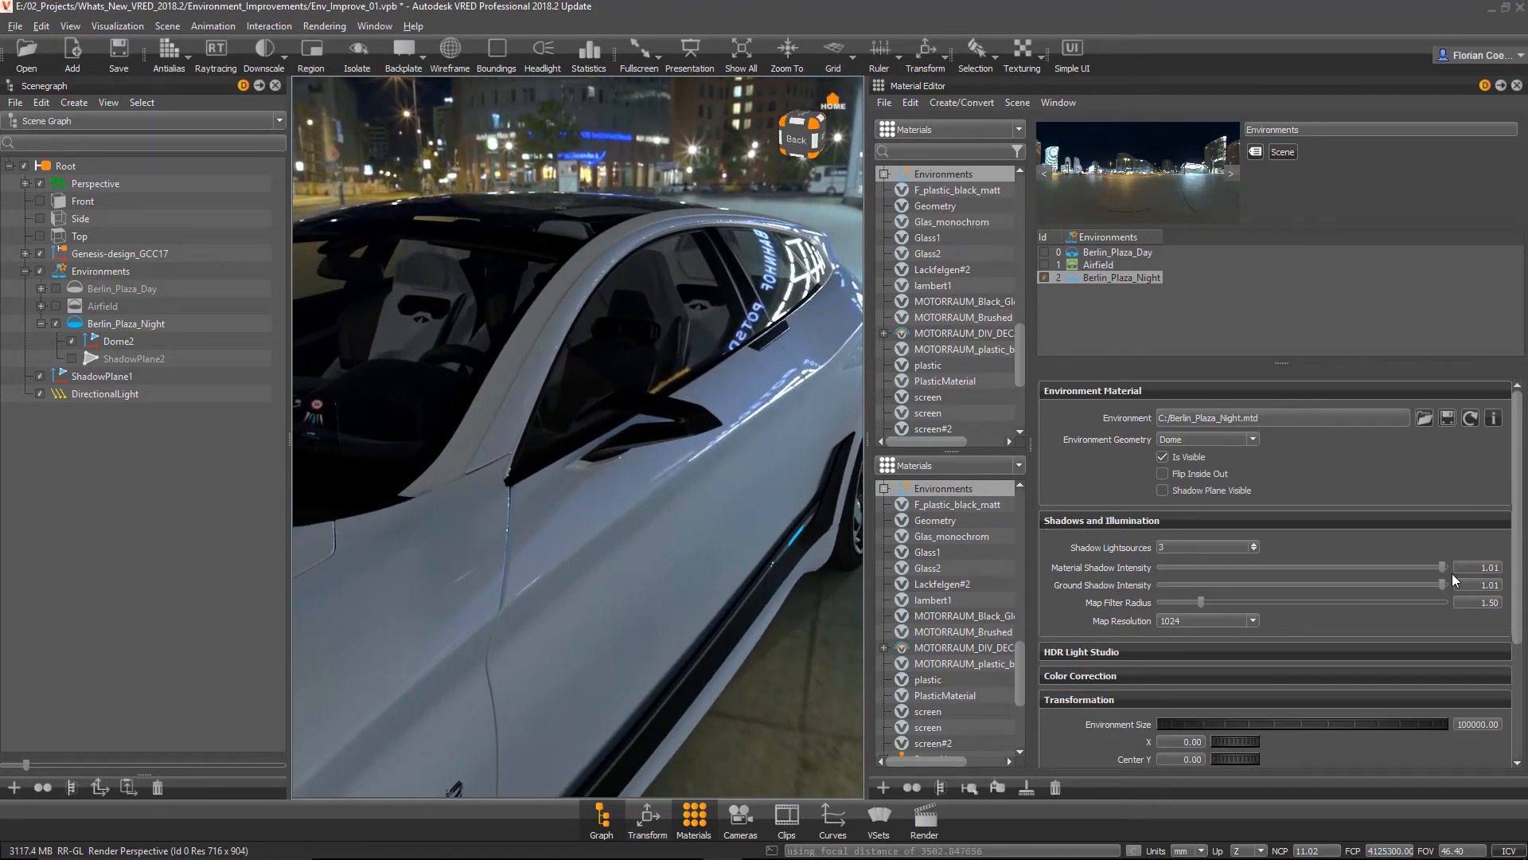
{"action": "left_click_drag", "start_coordinate": [1442, 568], "coordinate": [1167, 567]}
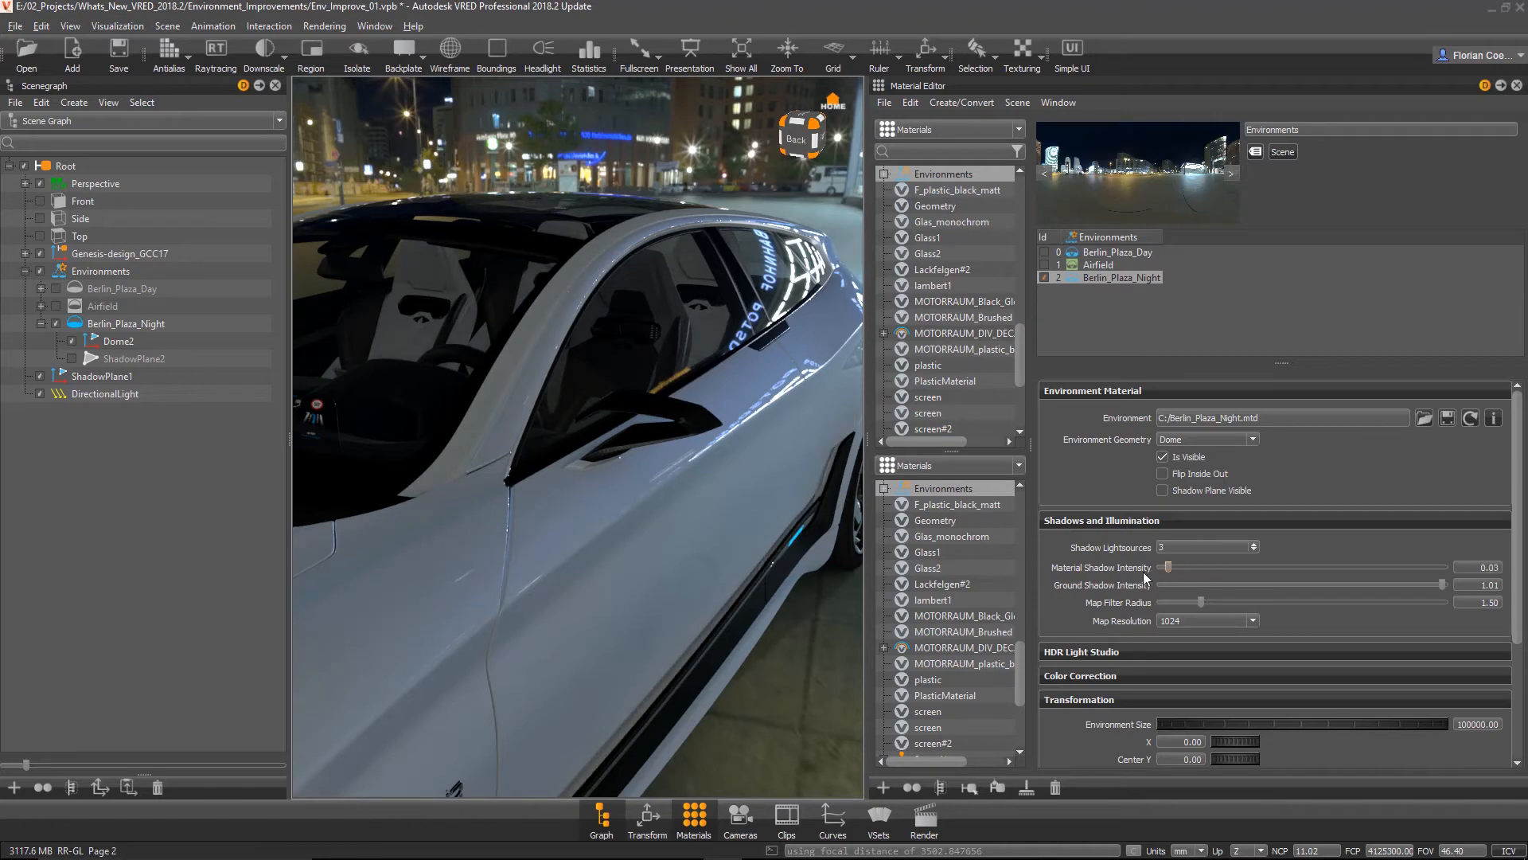
{"action": "left_click_drag", "start_coordinate": [1168, 568], "coordinate": [1442, 567]}
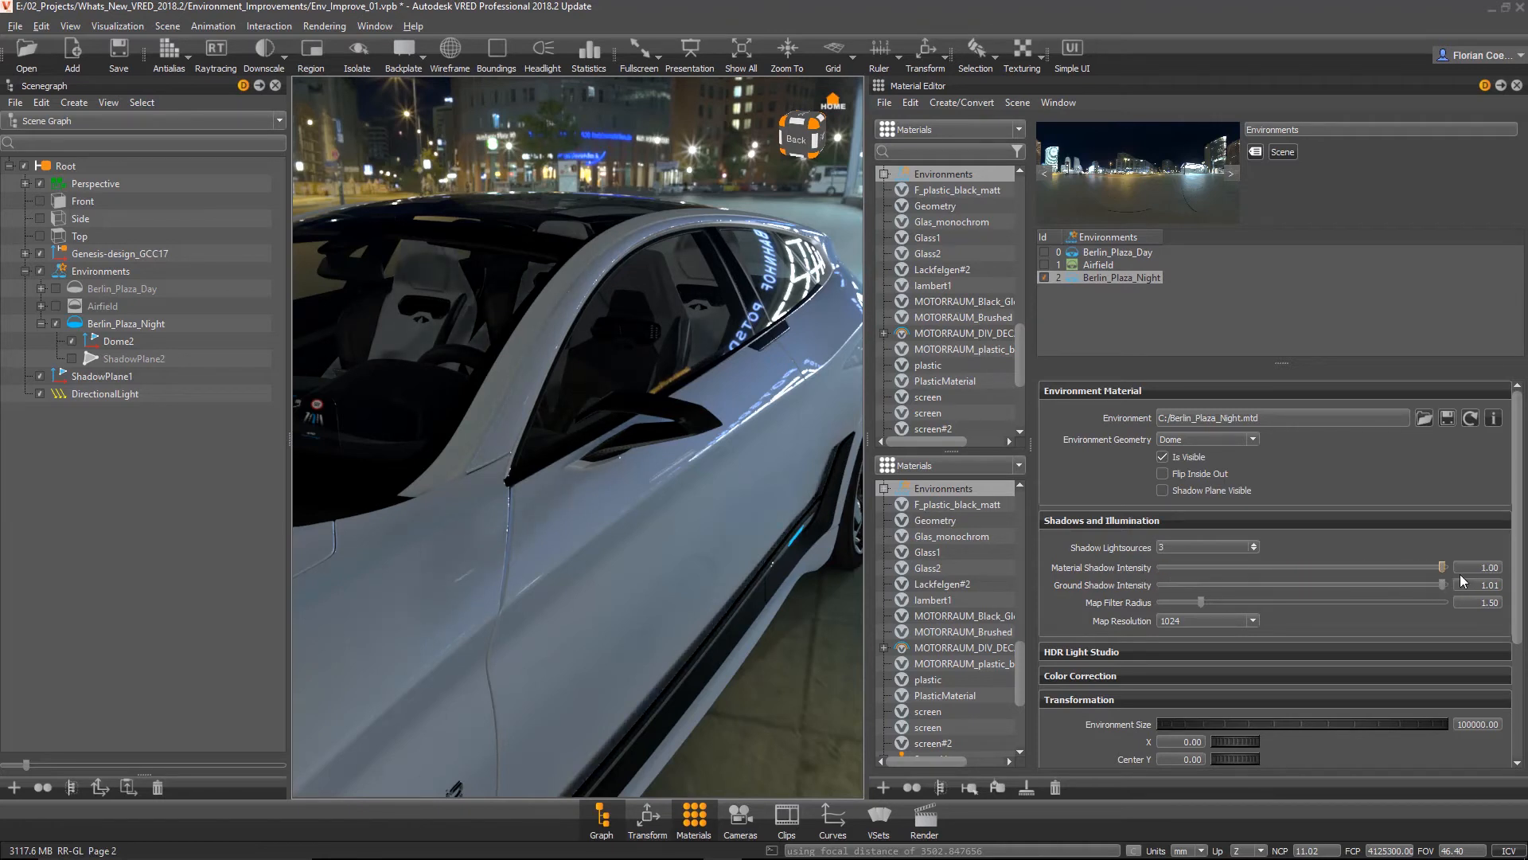
{"action": "left_click_drag", "start_coordinate": [1442, 567], "coordinate": [1377, 568]}
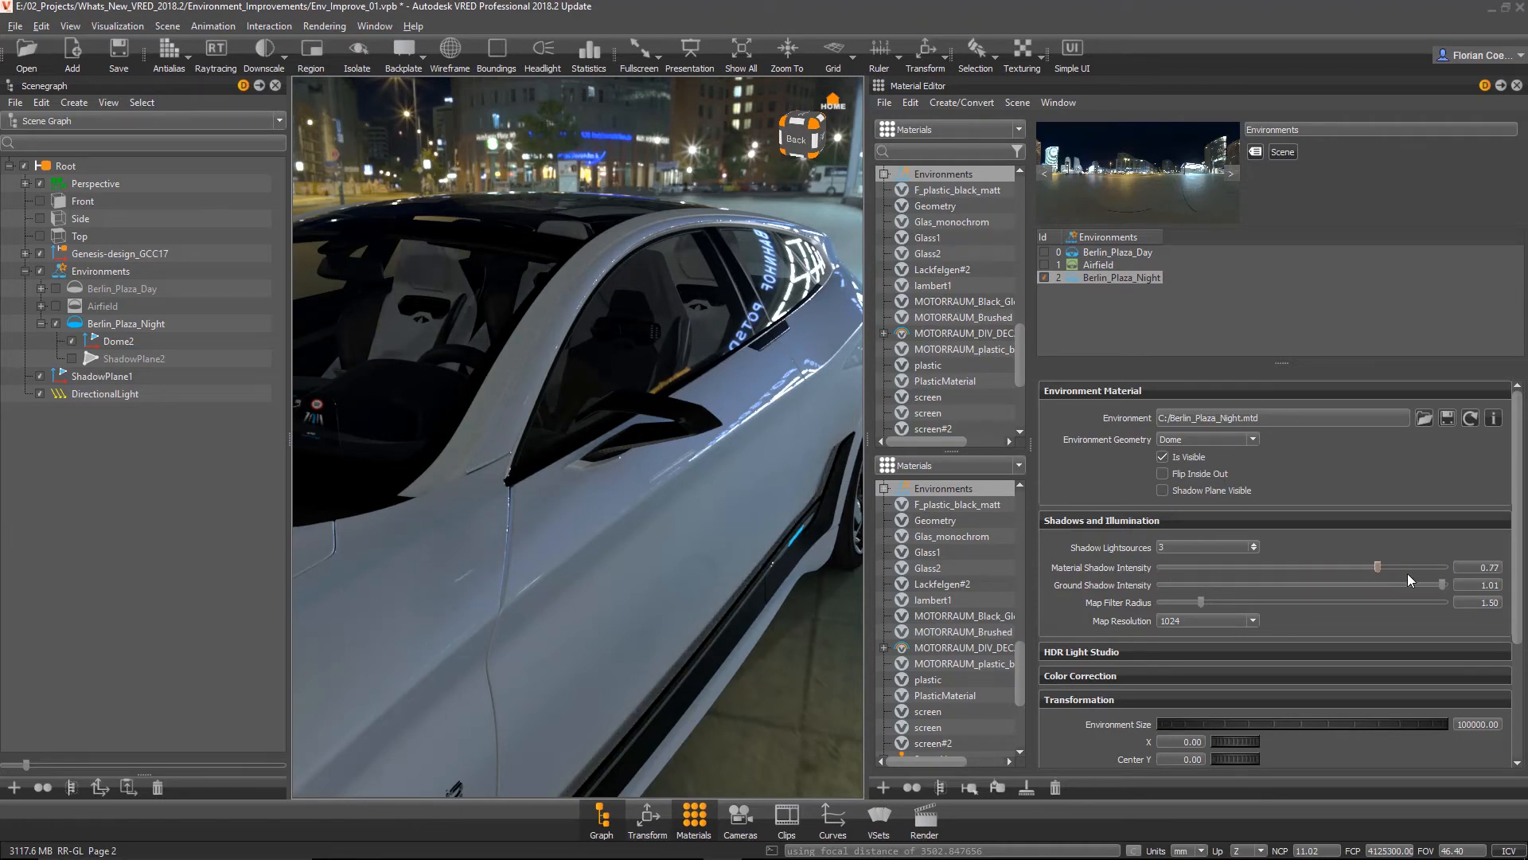
{"action": "left_click_drag", "start_coordinate": [1377, 568], "coordinate": [1394, 567]}
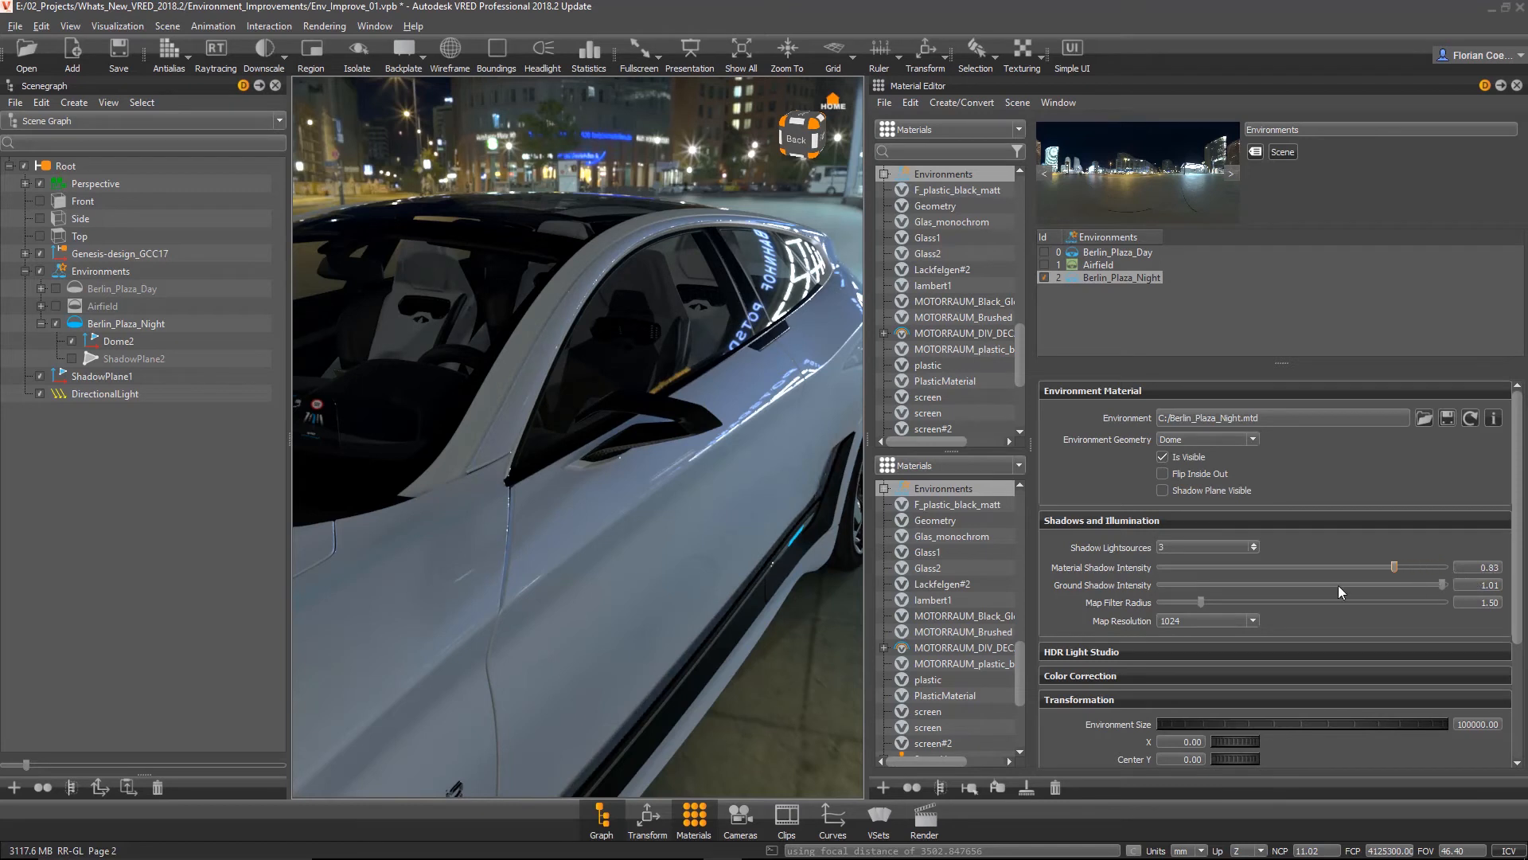
{"action": "left_click_drag", "start_coordinate": [1394, 566], "coordinate": [1340, 566]}
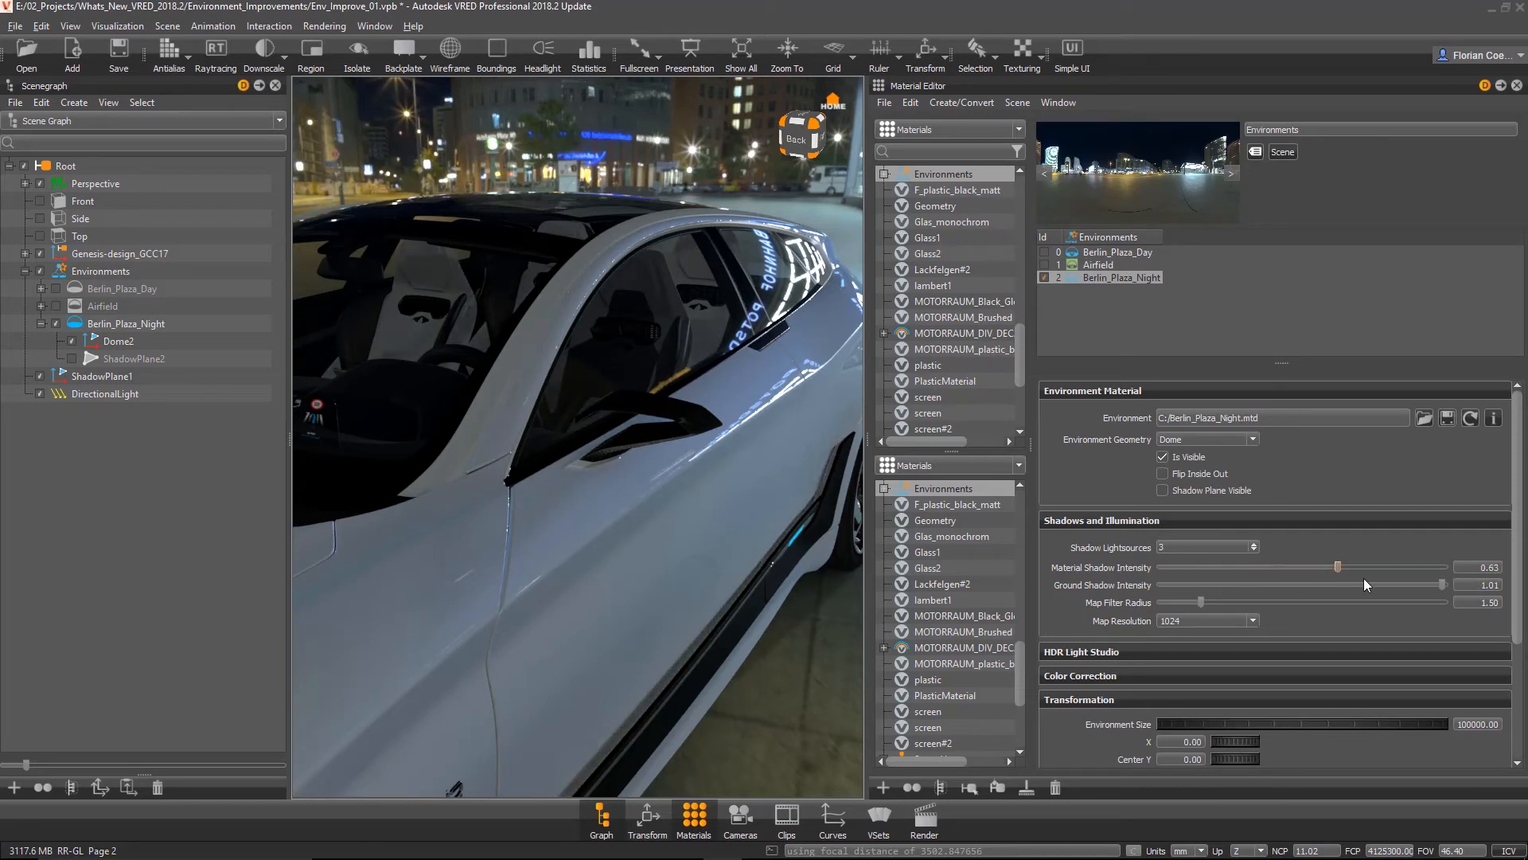
{"action": "left_click_drag", "start_coordinate": [1337, 566], "coordinate": [1321, 566]}
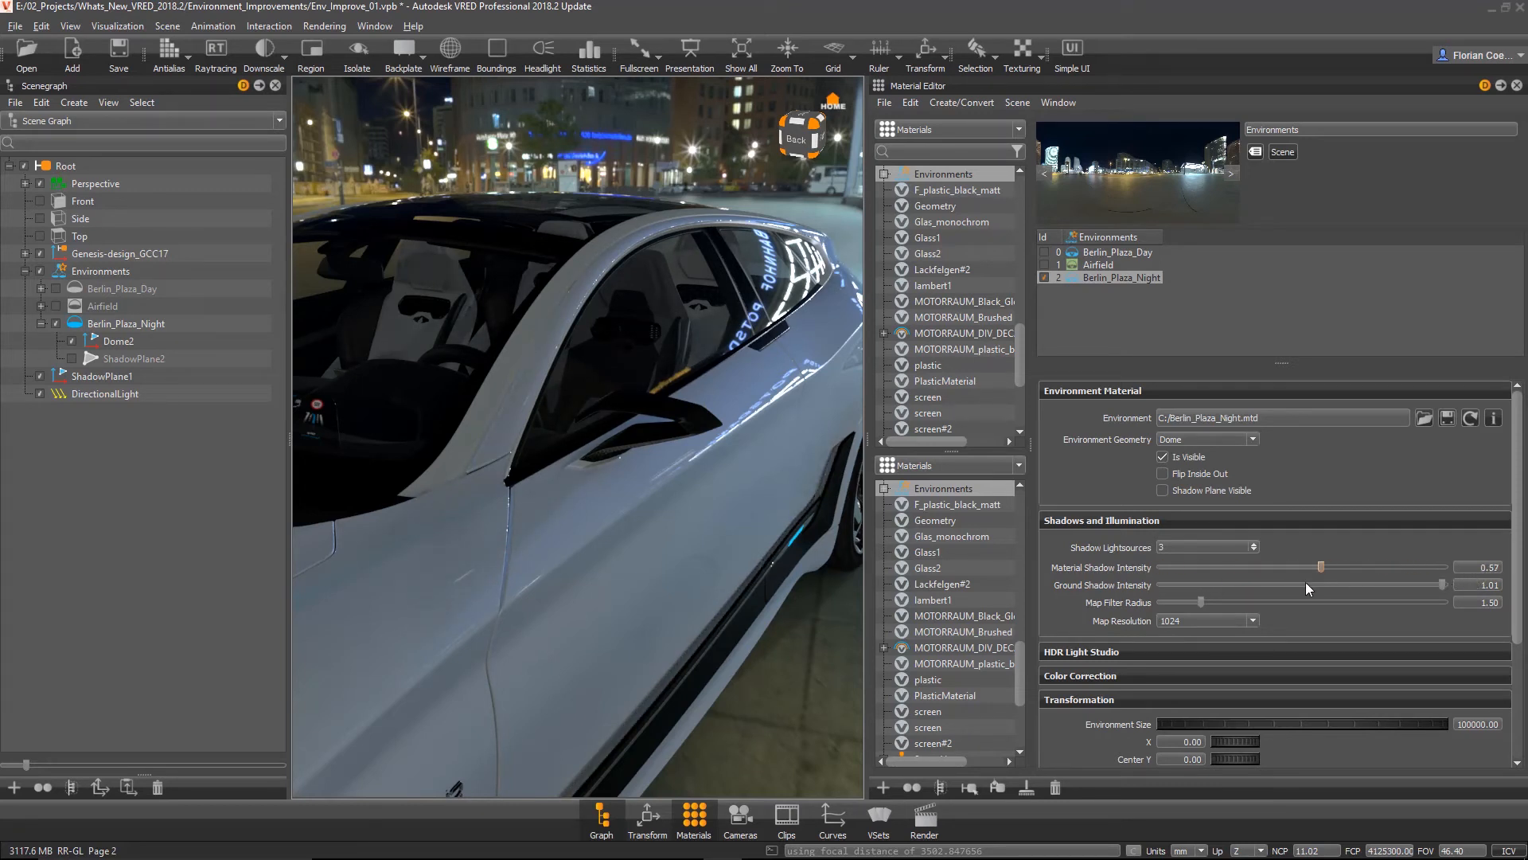
{"action": "left_click_drag", "start_coordinate": [1323, 568], "coordinate": [1443, 567]}
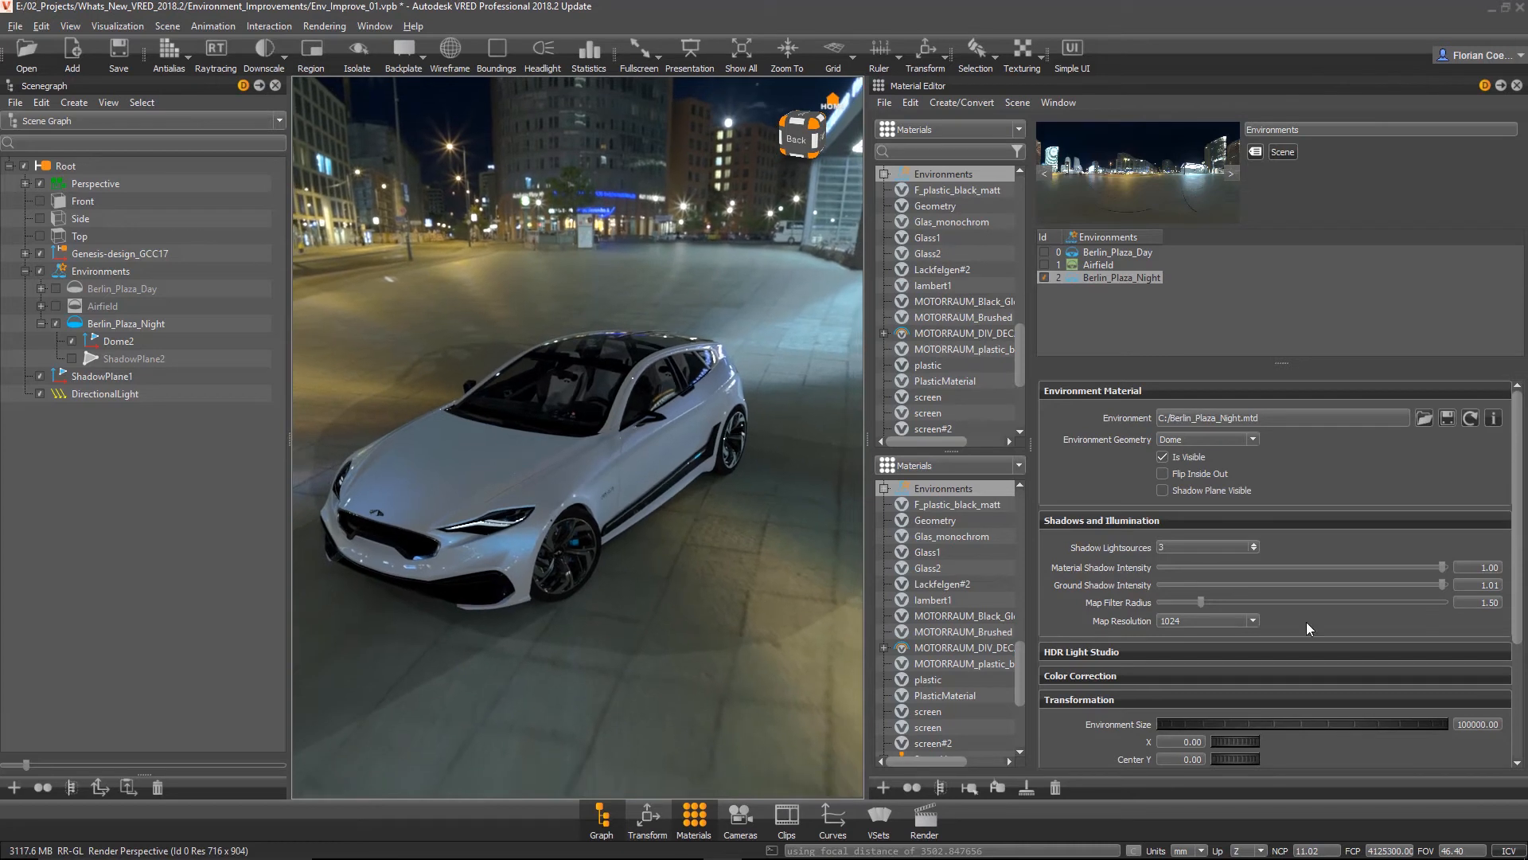
{"action": "mouse_move", "coordinate": [1445, 586]}
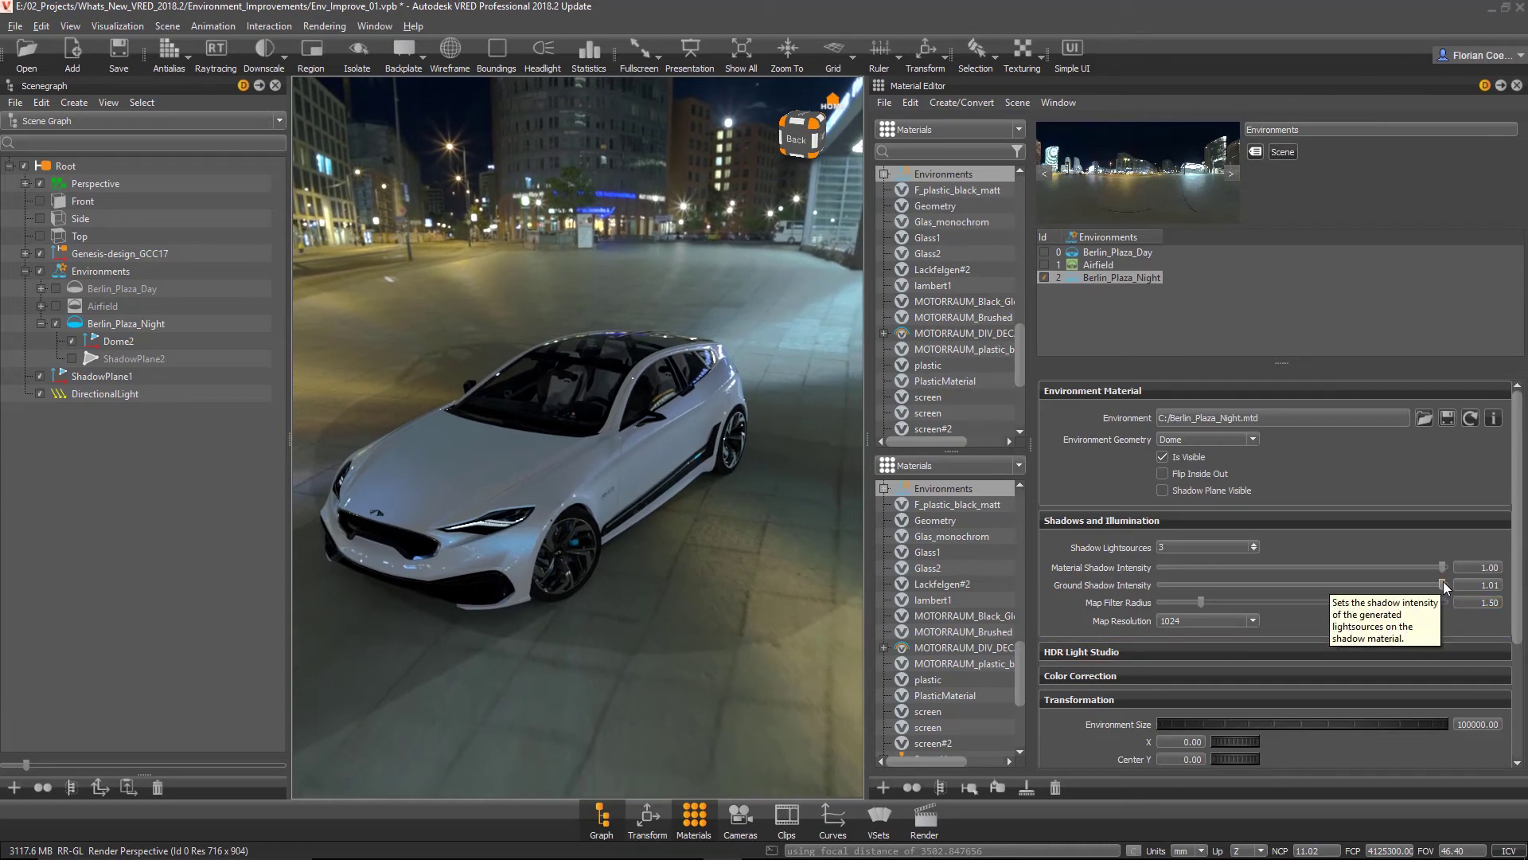
Vary Ground Shadow Intensity between about 0.35 and 0.52, then raise it to full.
{"action": "left_click_drag", "start_coordinate": [1442, 583], "coordinate": [1280, 584]}
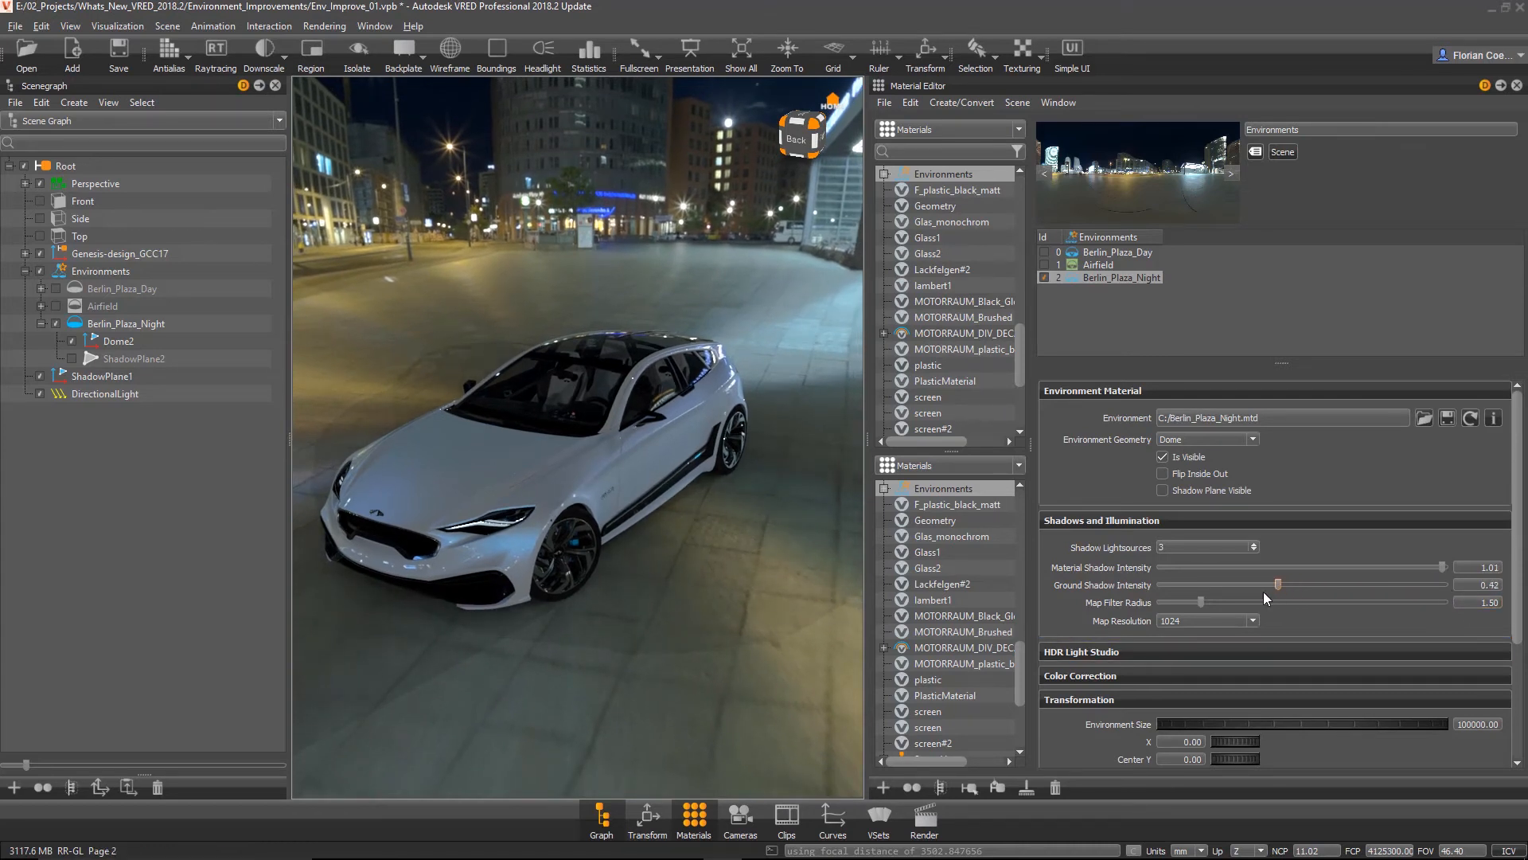
{"action": "left_click_drag", "start_coordinate": [1279, 585], "coordinate": [1262, 585]}
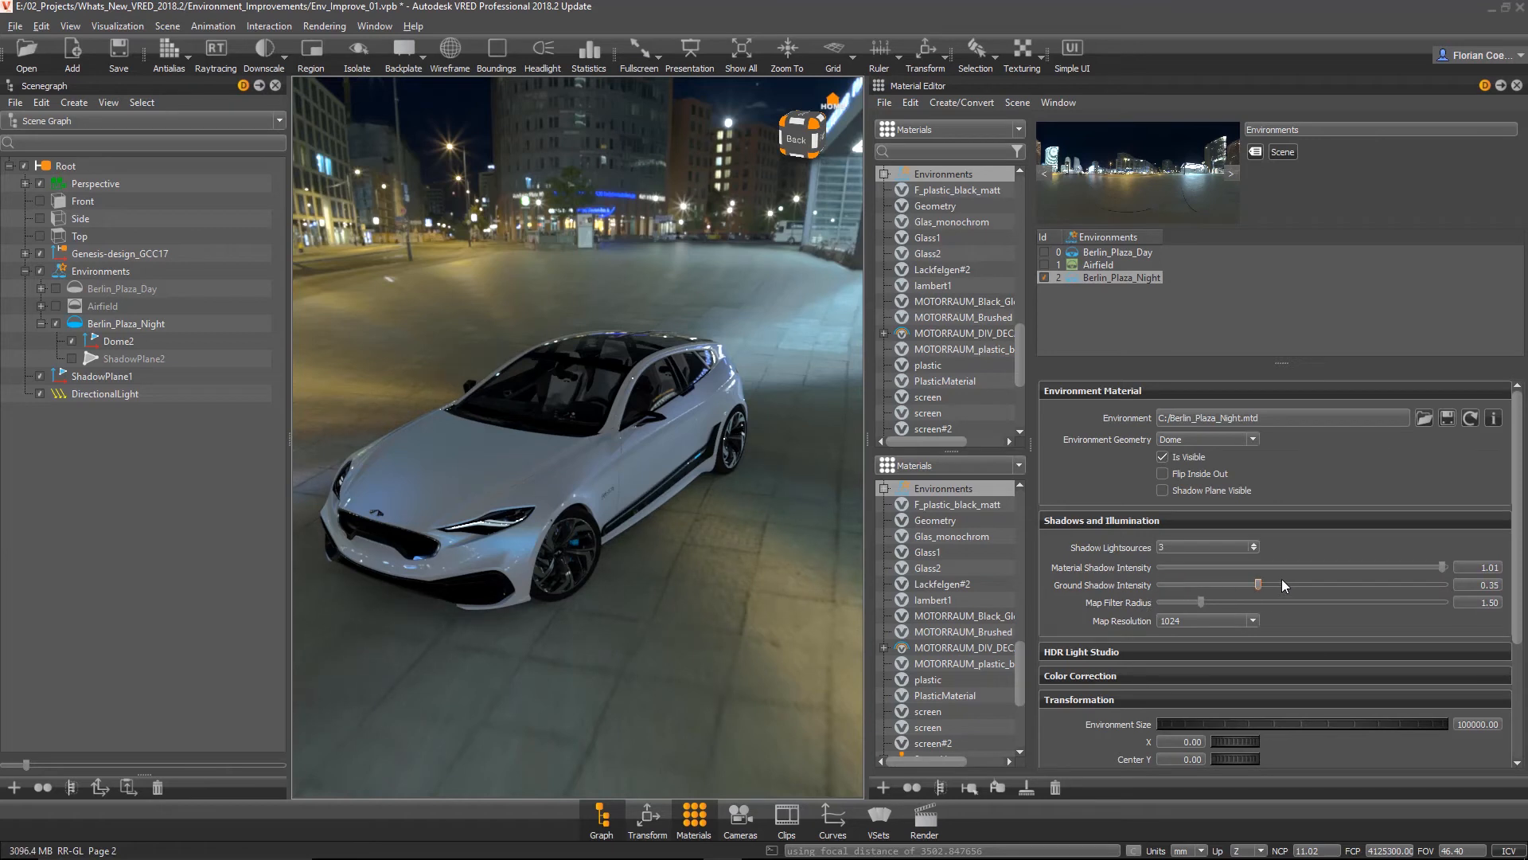
{"action": "left_click_drag", "start_coordinate": [1255, 585], "coordinate": [1306, 585]}
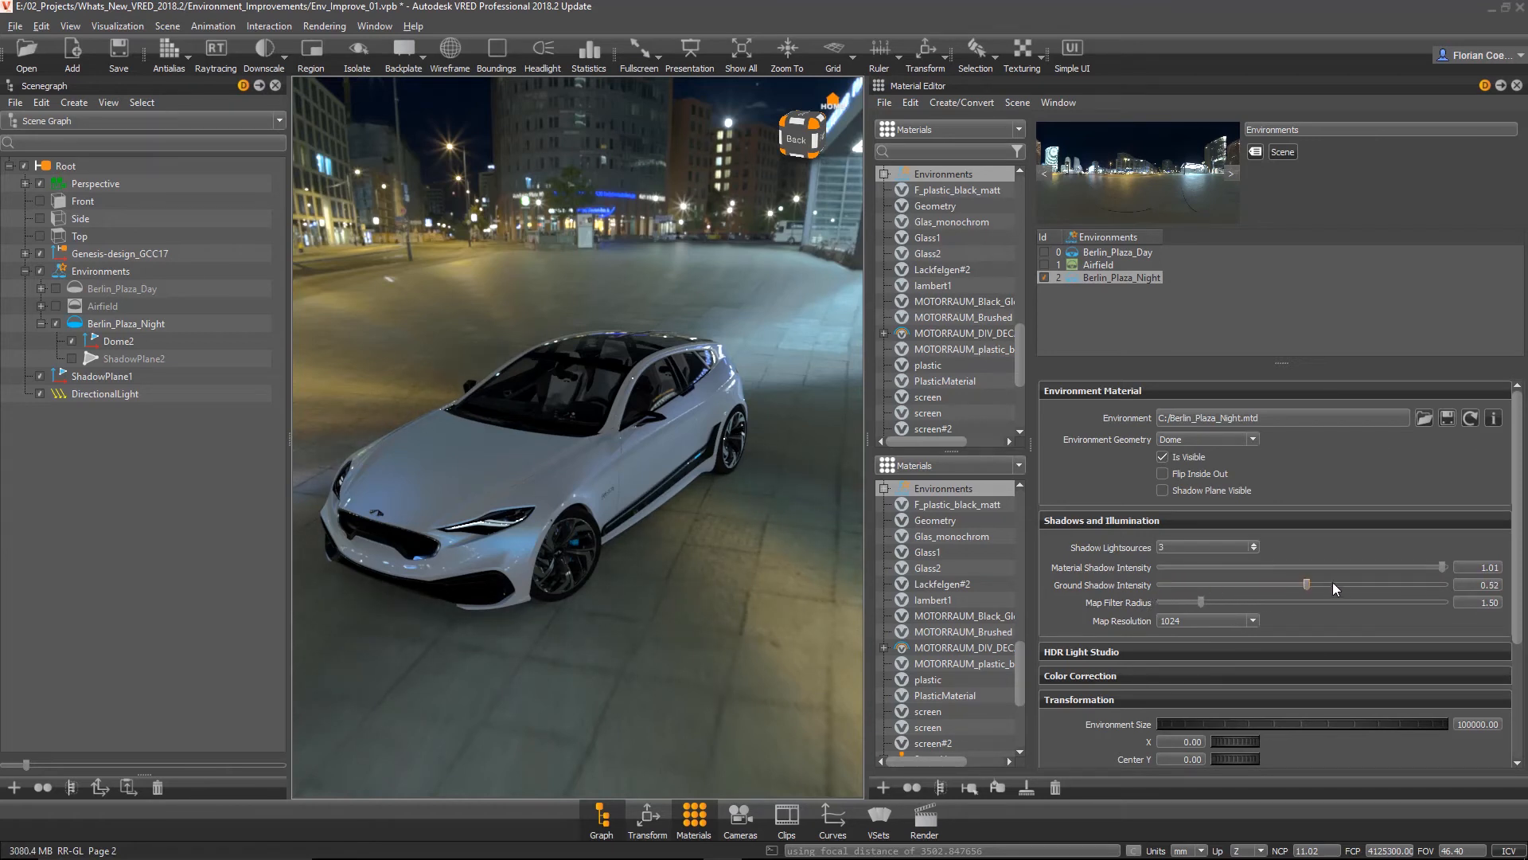
{"action": "left_click_drag", "start_coordinate": [1307, 585], "coordinate": [1446, 585]}
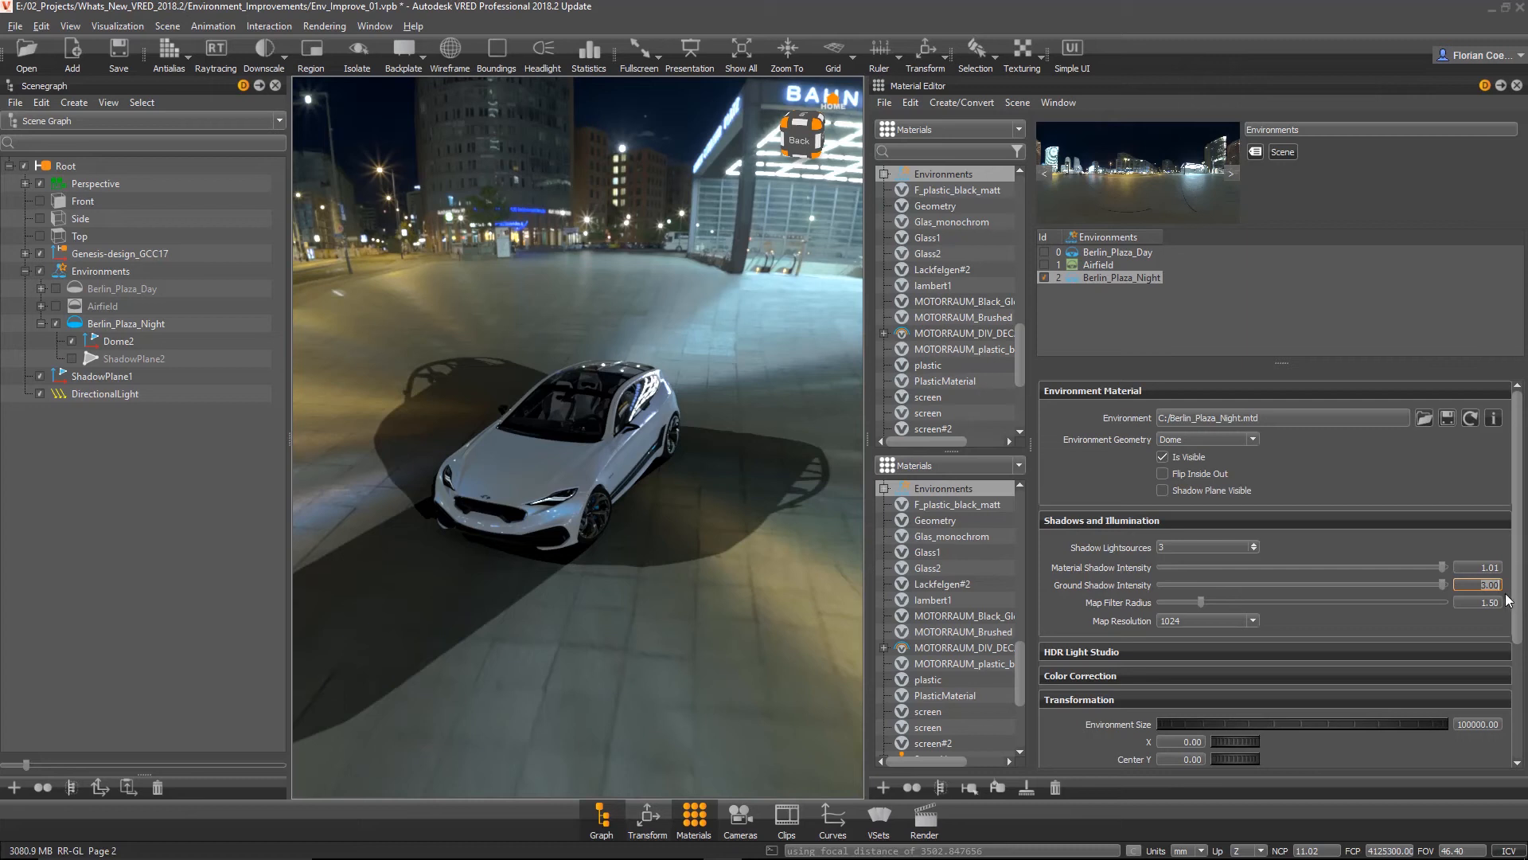
{"action": "mouse_move", "coordinate": [1176, 567]}
{"action": "type", "text": "2"}
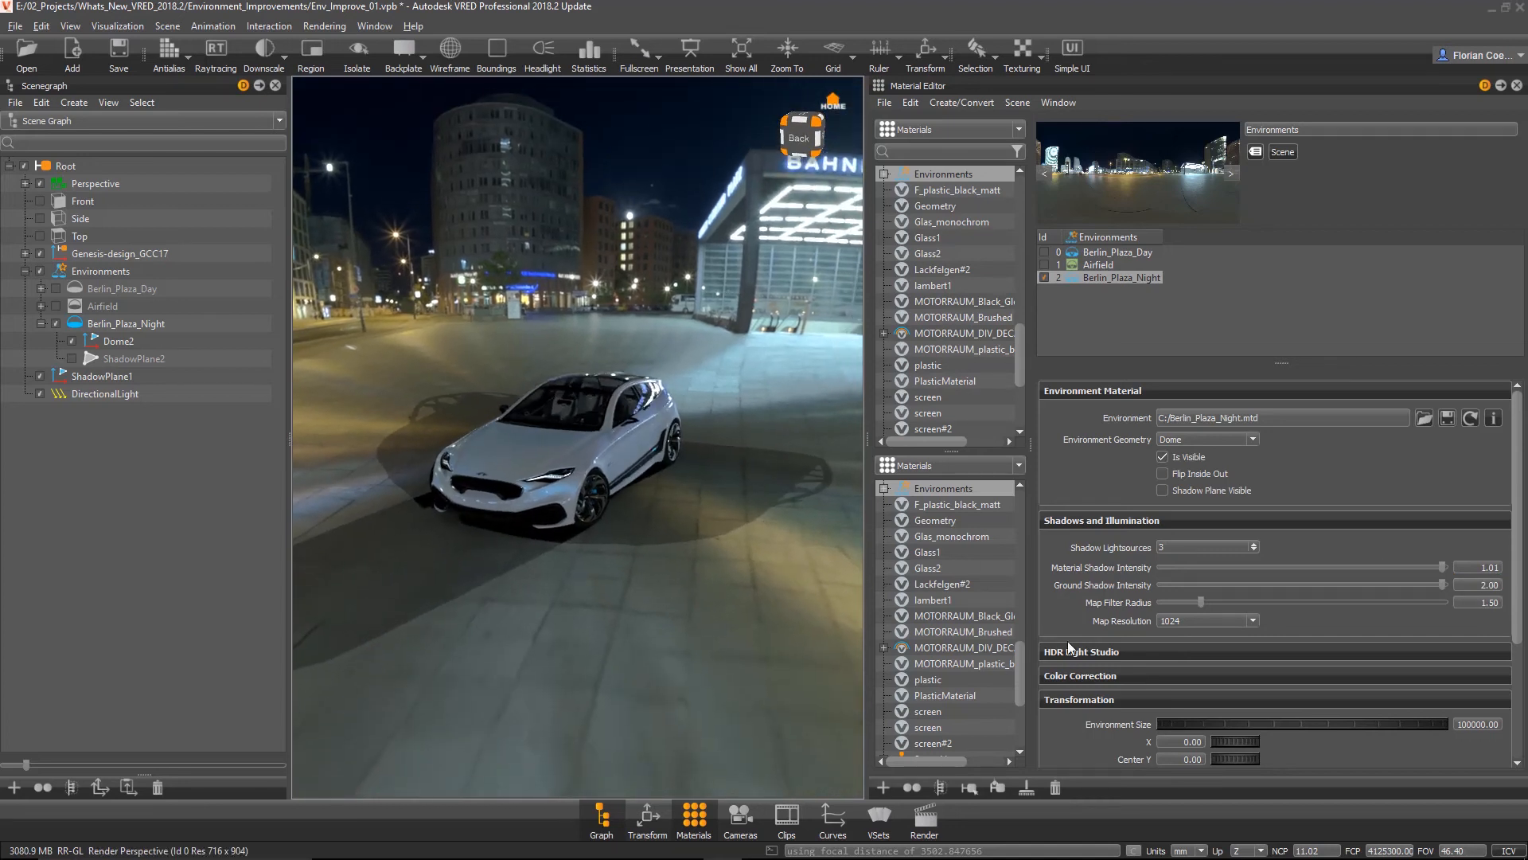
Collapse Shadows and Illumination and rotate the environment on Z to about -50.
{"action": "left_click", "coordinate": [1101, 520]}
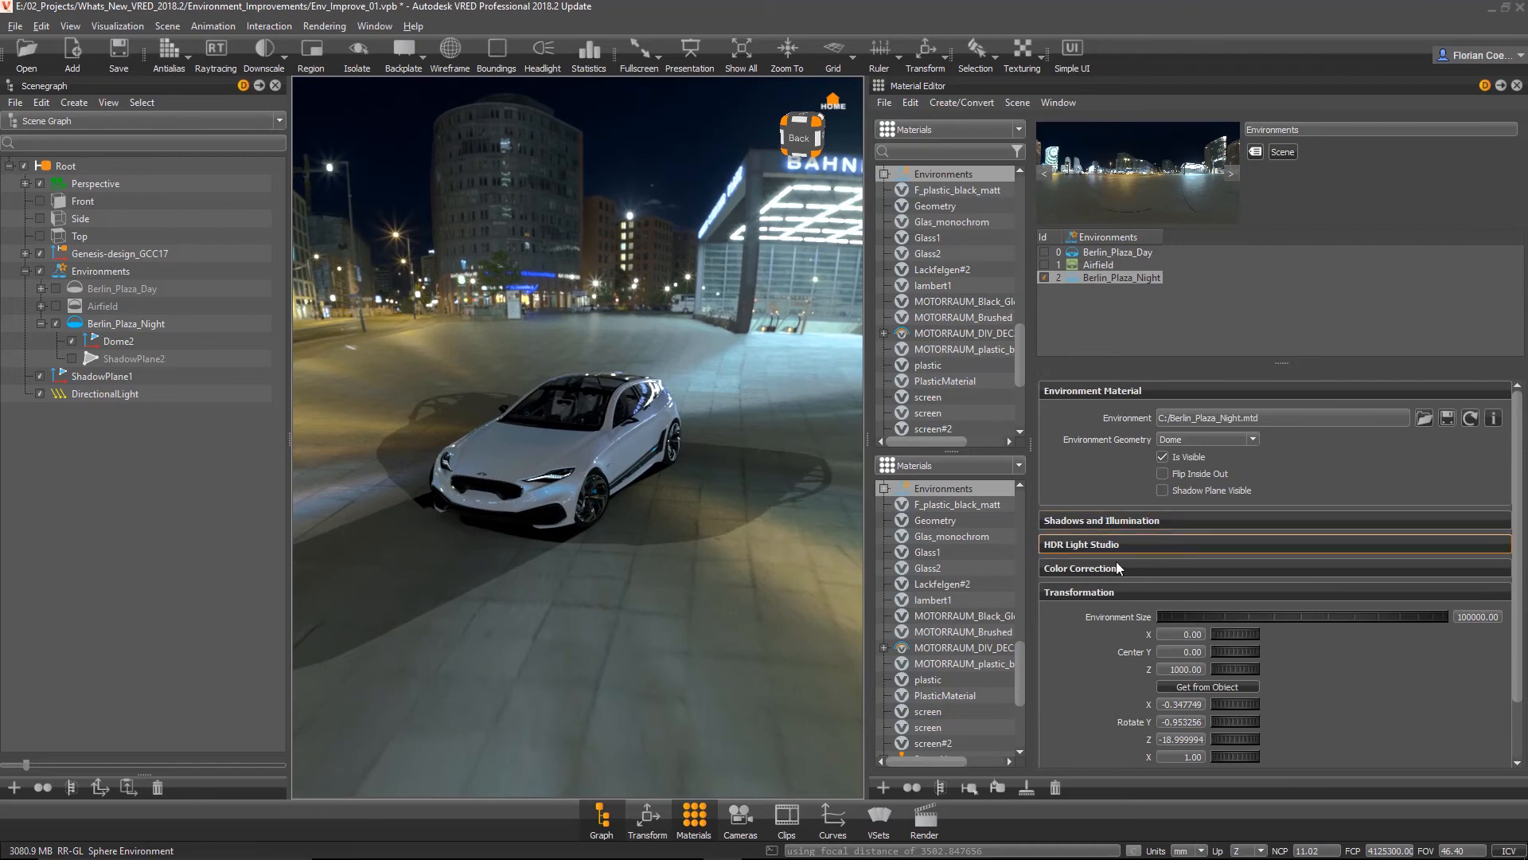
{"action": "left_click_drag", "start_coordinate": [585, 390], "coordinate": [679, 552]}
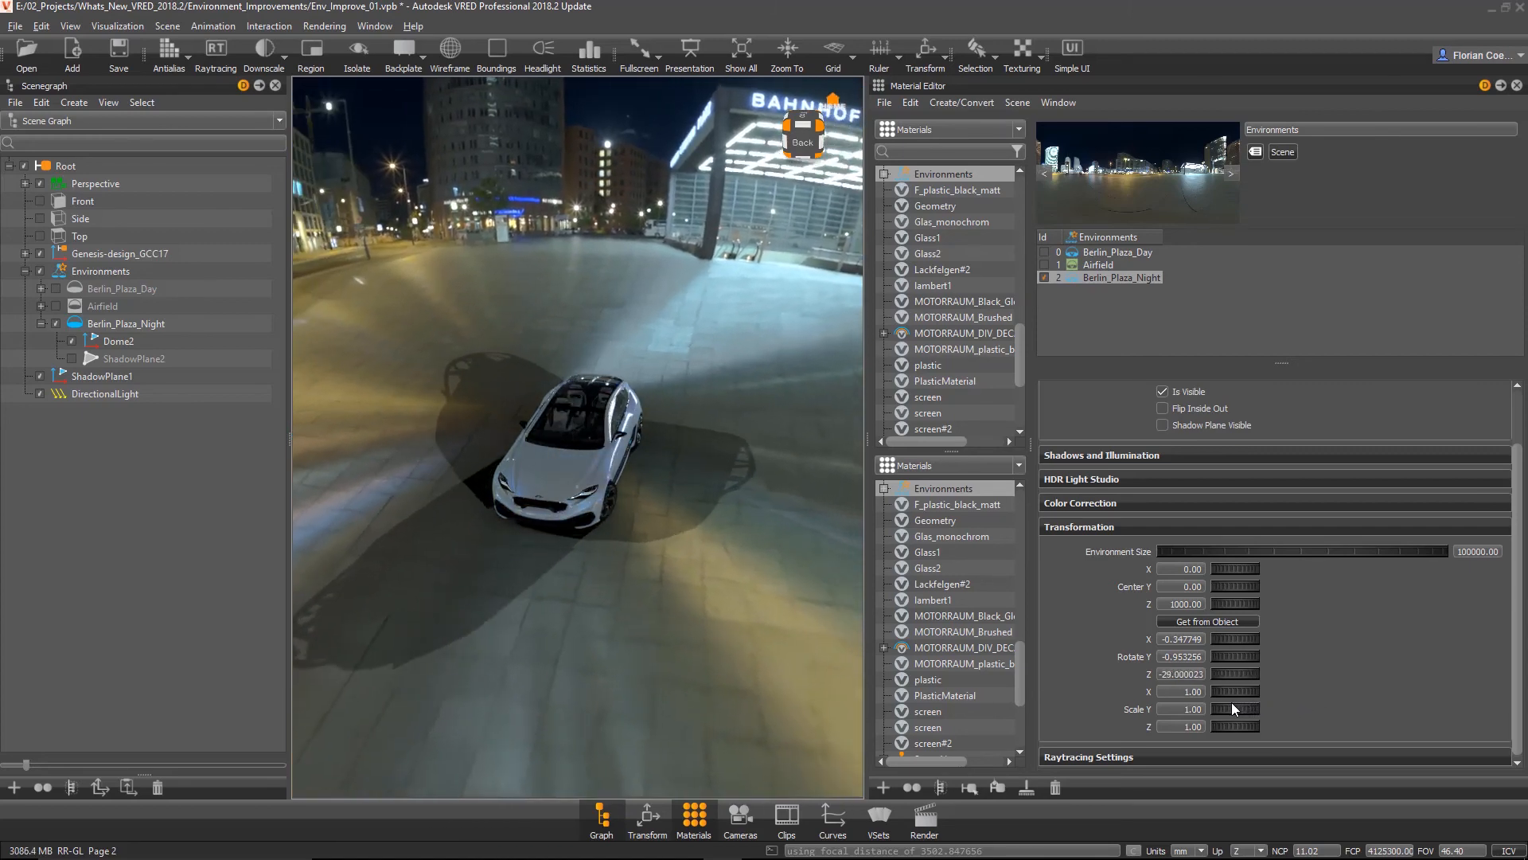
{"action": "left_click_drag", "start_coordinate": [1235, 674], "coordinate": [1235, 691]}
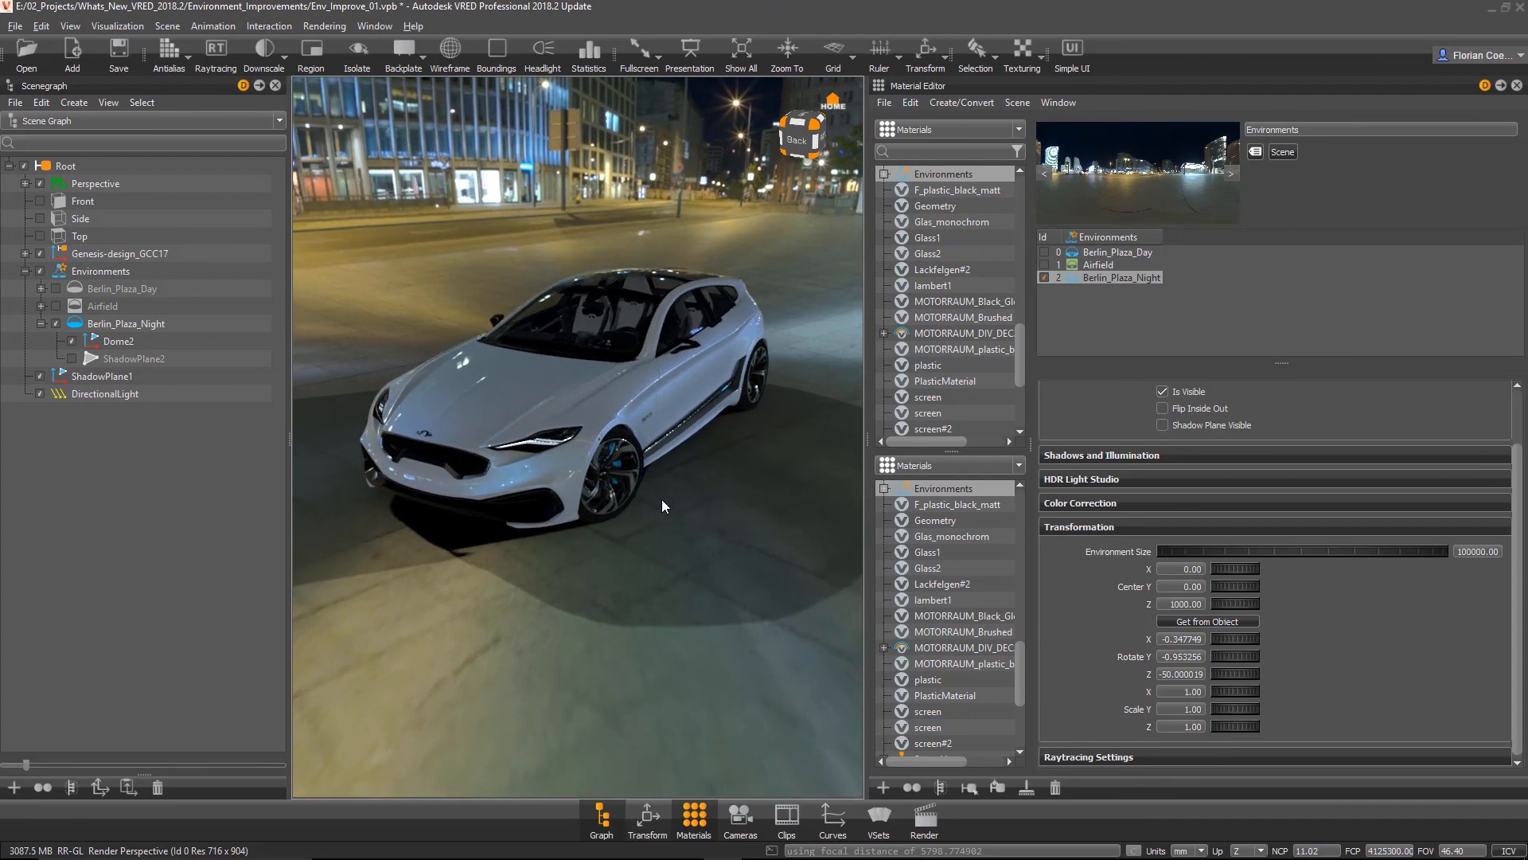
{"action": "mouse_move", "coordinate": [928, 551]}
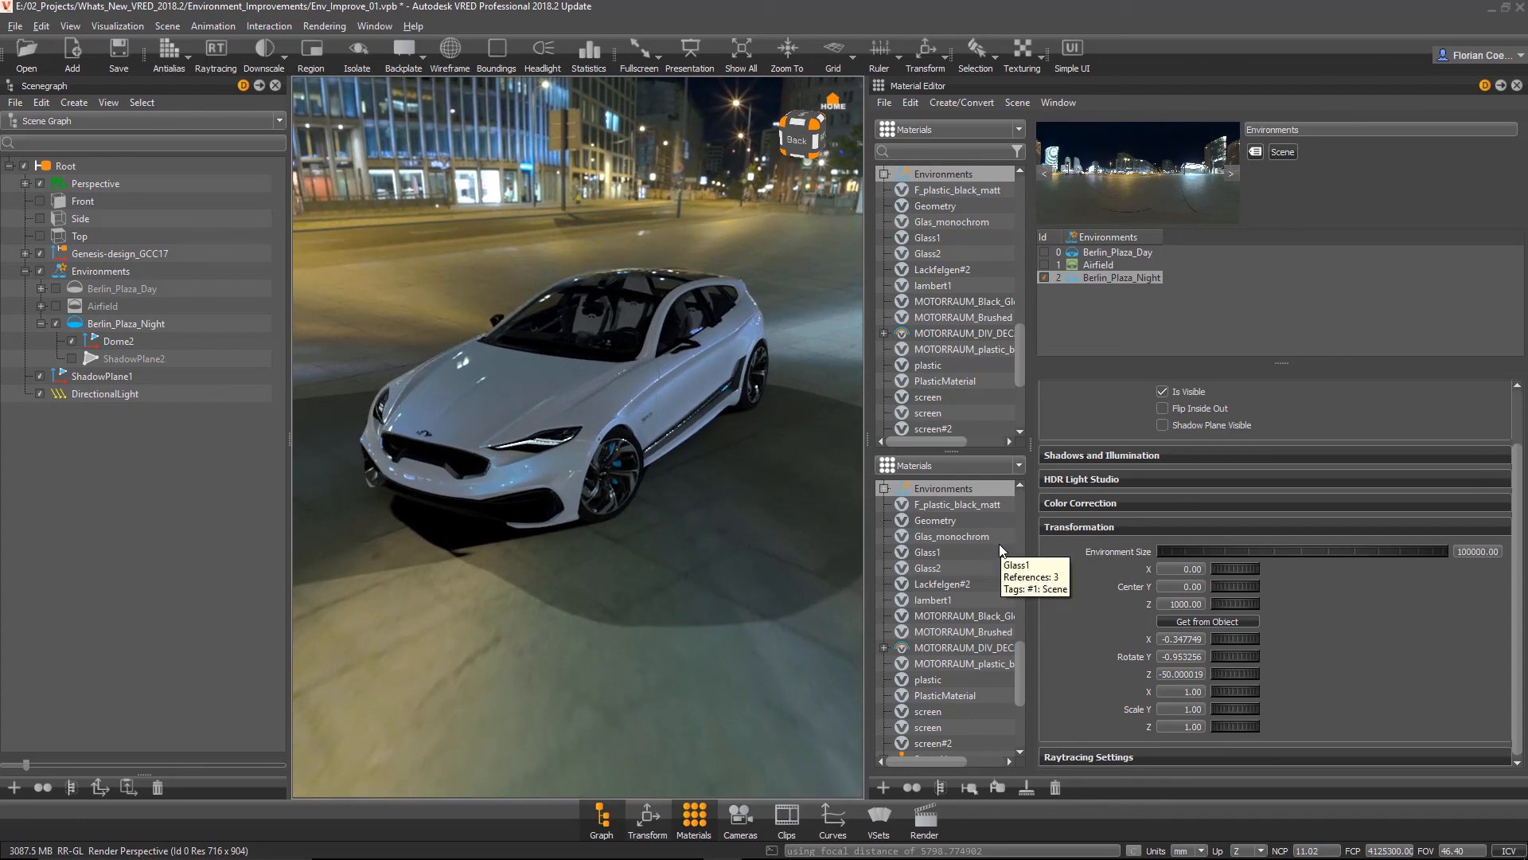